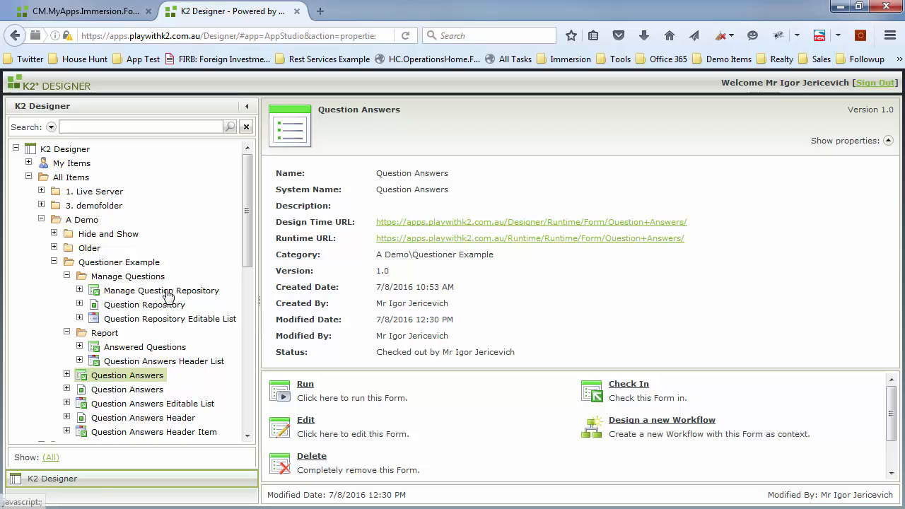
# Inspect the Question Repository SmartObject's ID, Category and Question properties, then cancel the edit
pyautogui.click(162, 291)
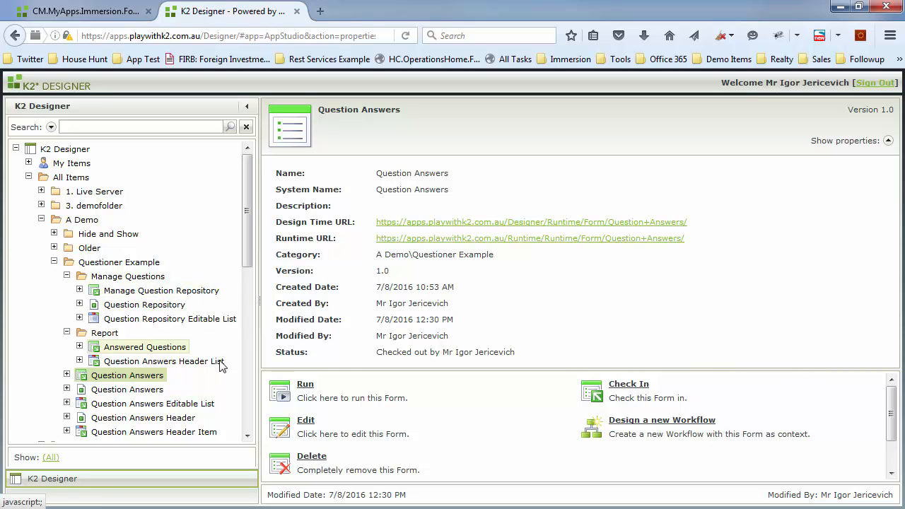
pyautogui.moveTo(144, 304)
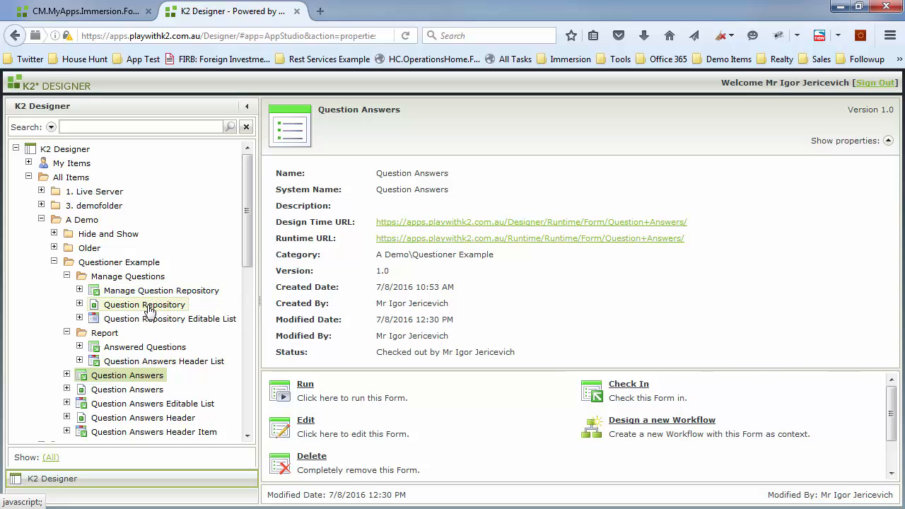
pyautogui.click(145, 304)
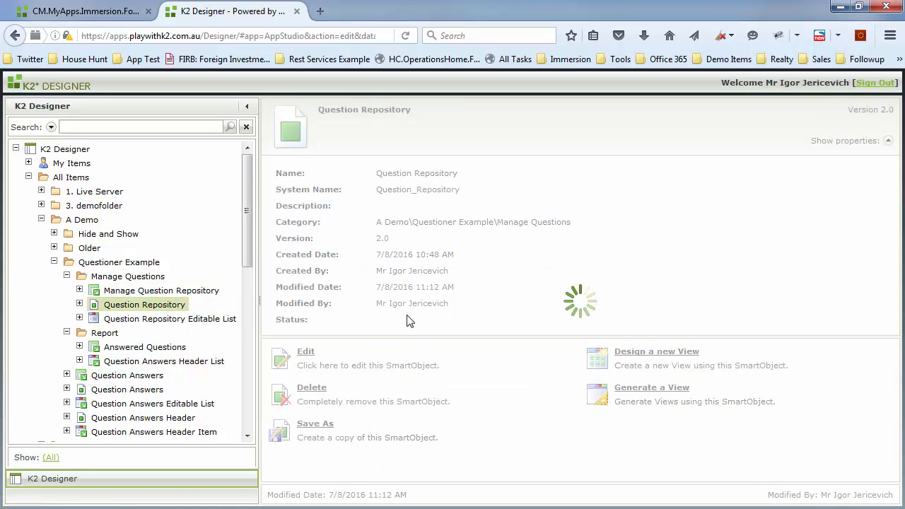
pyautogui.click(305, 351)
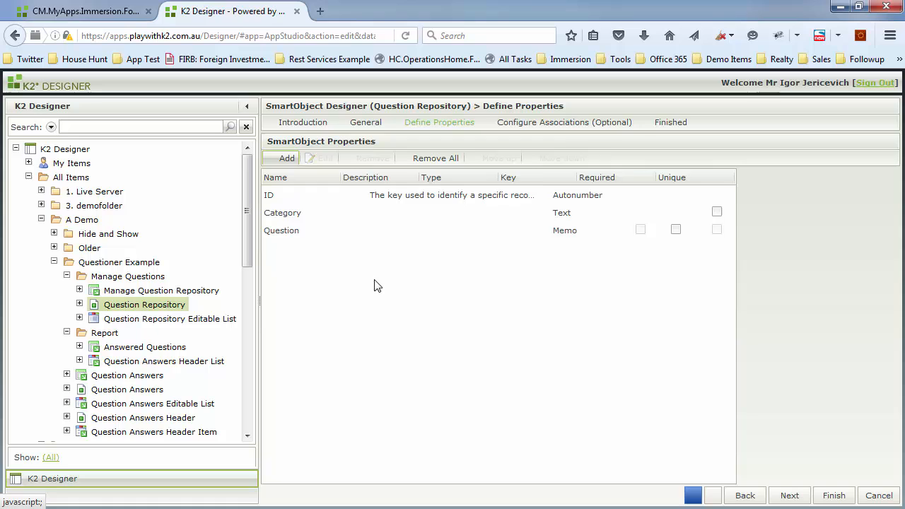
pyautogui.click(283, 212)
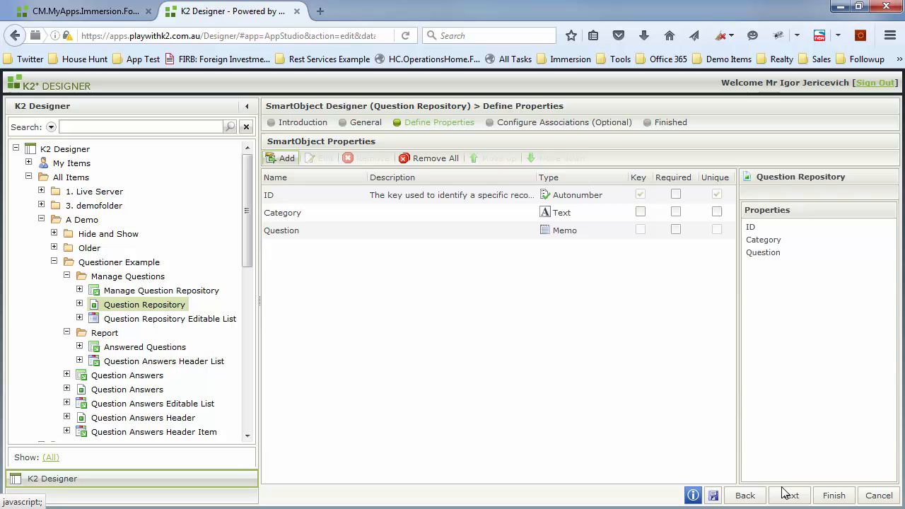
pyautogui.click(878, 495)
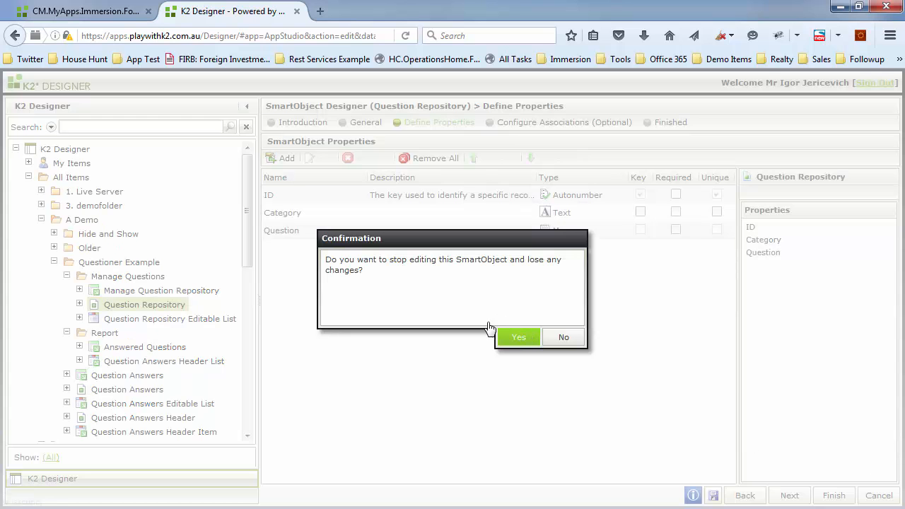
# Discard the SmartObject edit and start a new repository row set to Category A
pyautogui.click(517, 337)
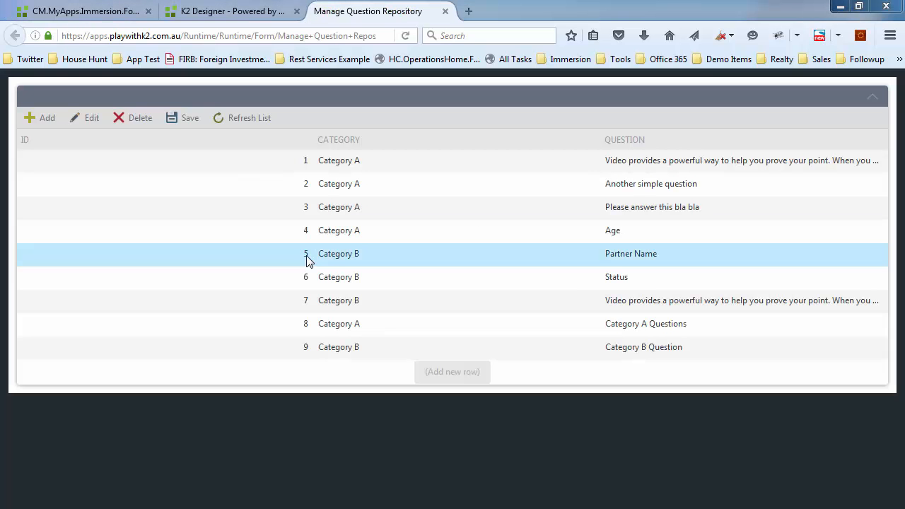
pyautogui.click(339, 159)
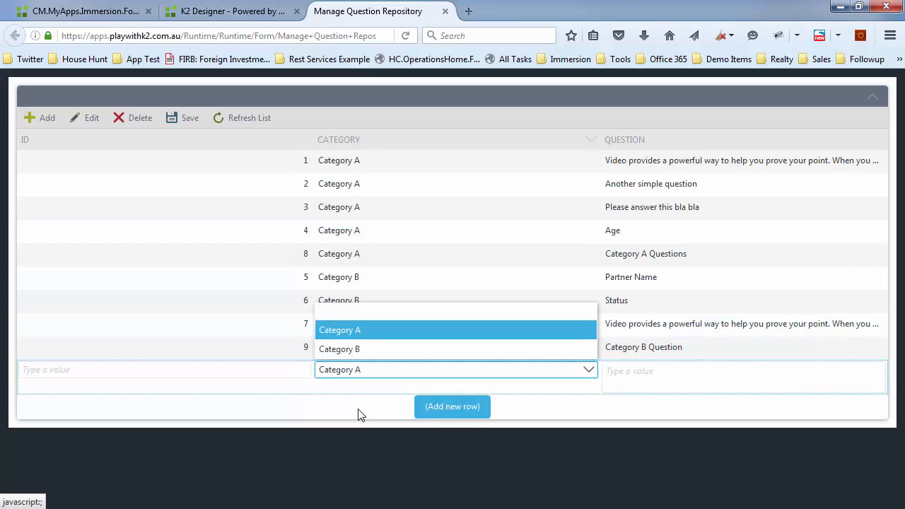
pyautogui.click(339, 348)
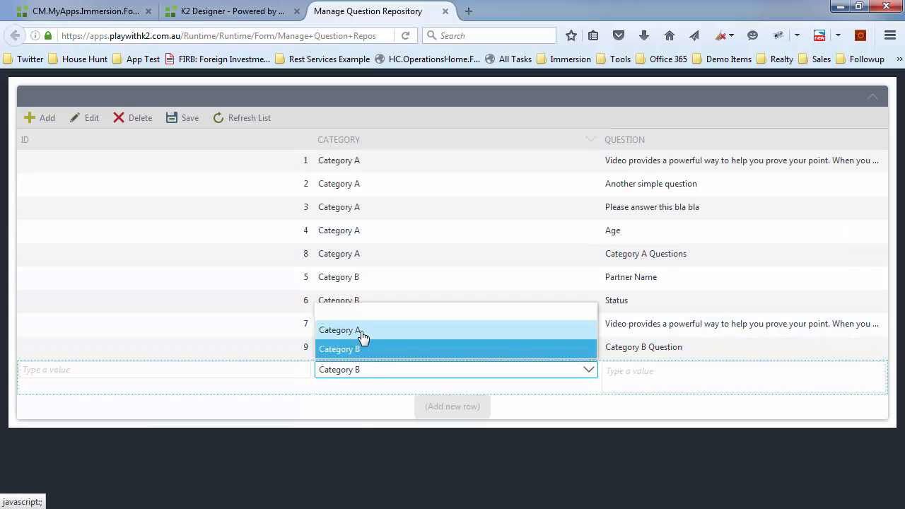
pyautogui.click(339, 330)
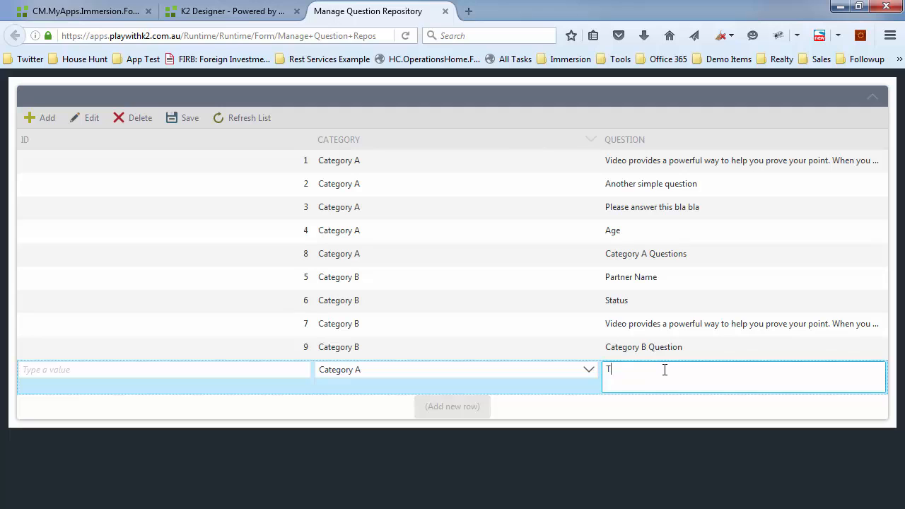
# Enter the question text "This is a new Cat A Question" for the new row
pyautogui.write('his is a new')
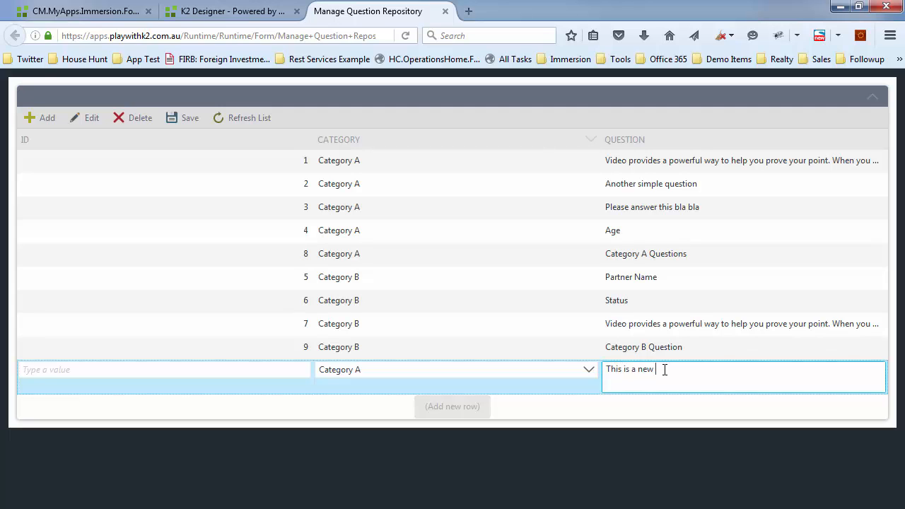
pyautogui.write('Cat A')
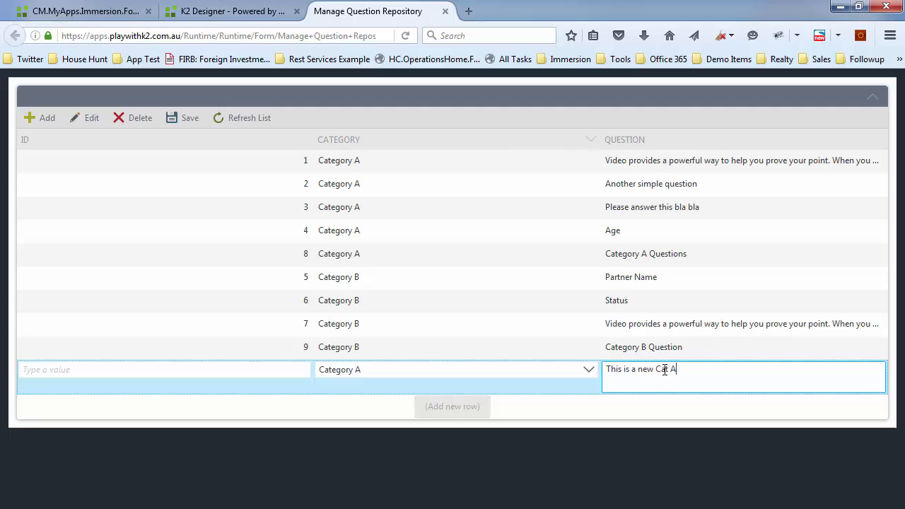
pyautogui.write('Questio')
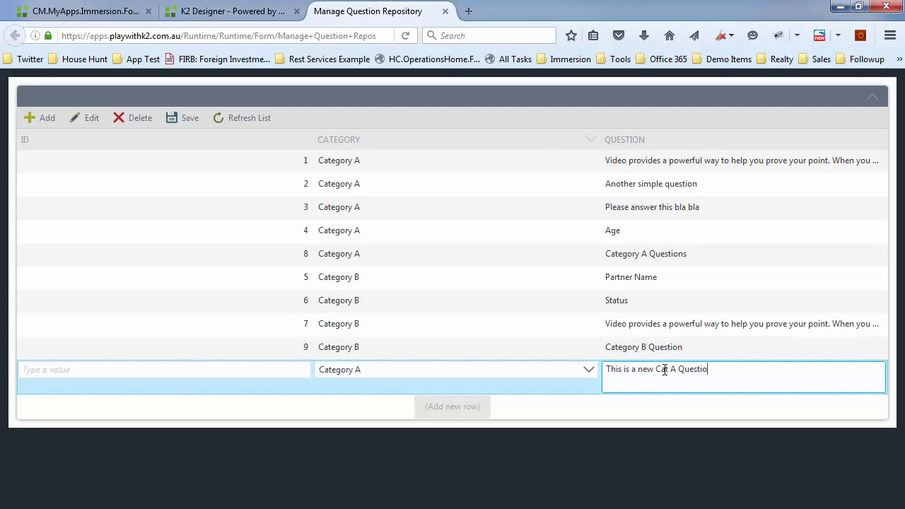
pyautogui.write('n')
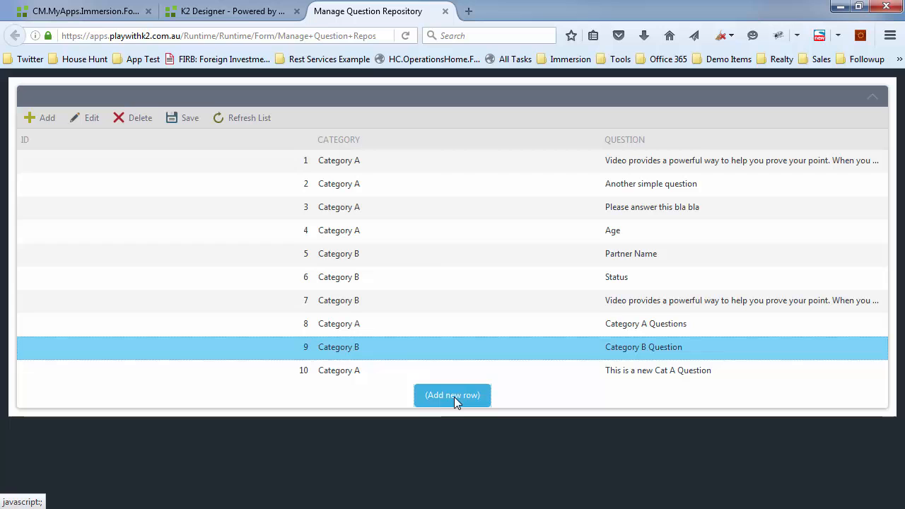
# Start another question row and generate sample paragraphs in Word with =rand(3)
pyautogui.click(453, 396)
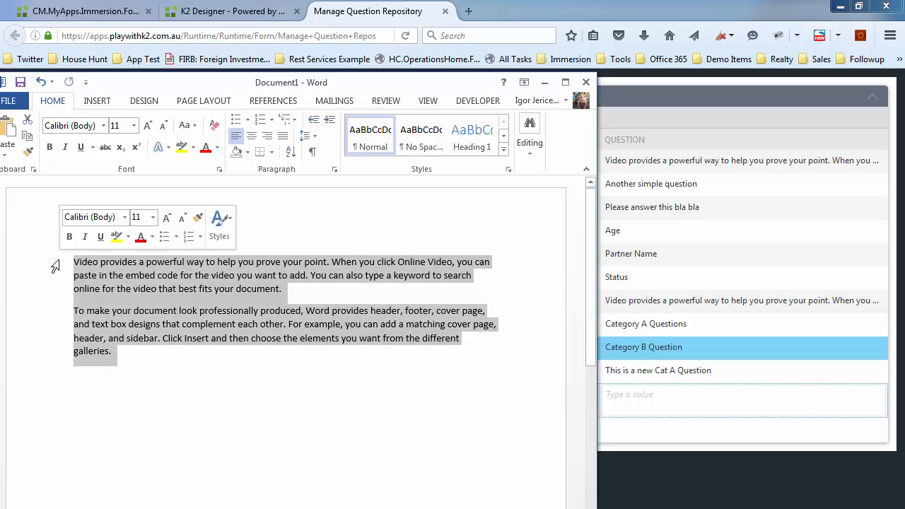
pyautogui.write('=ra')
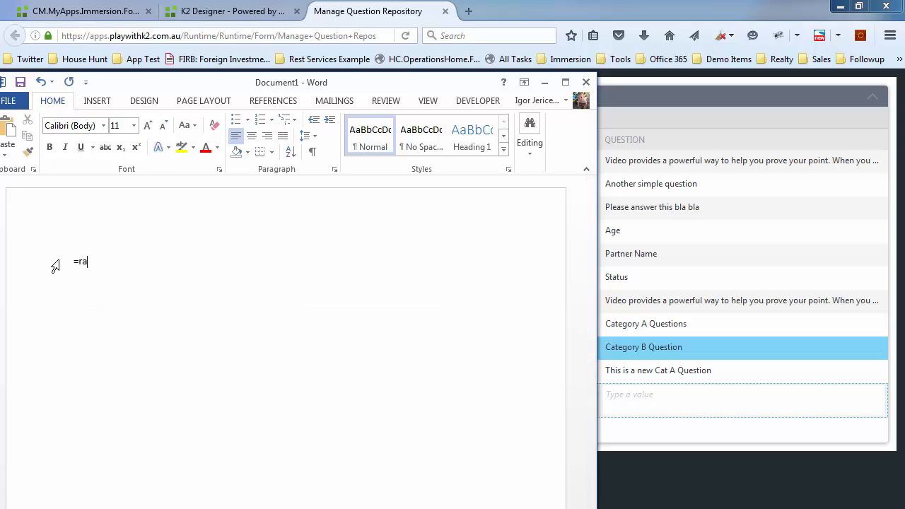
pyautogui.write('nd(3)')
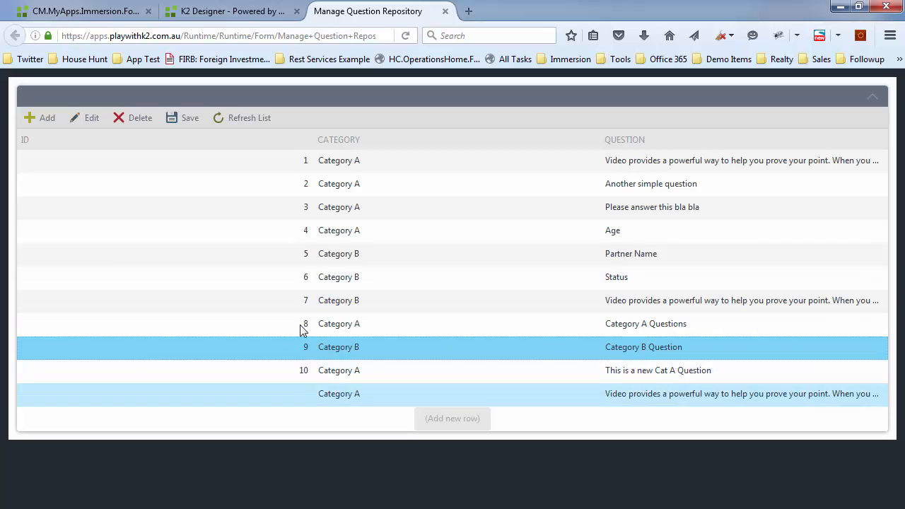
# Prefix the pasted question with "New Q -" and save row 11 in Category A
pyautogui.click(183, 117)
pyautogui.write('11')
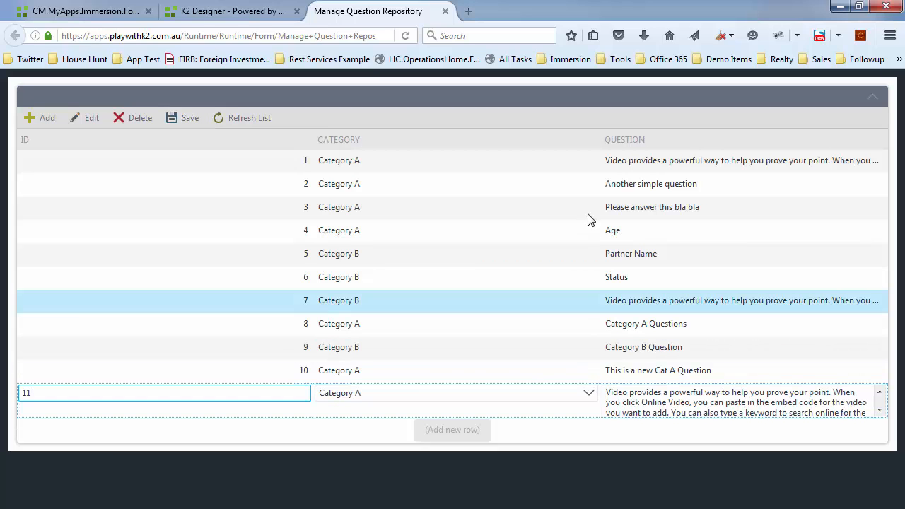
pyautogui.click(743, 398)
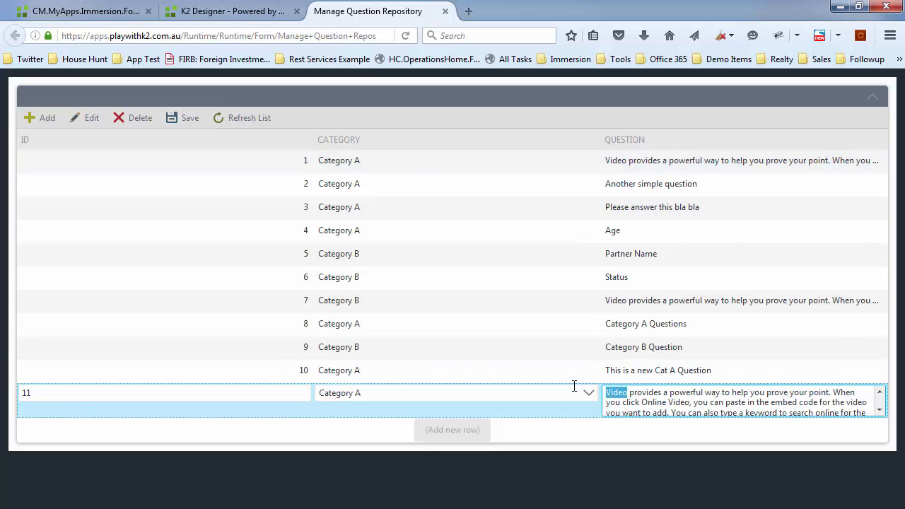
pyautogui.write('New Q -')
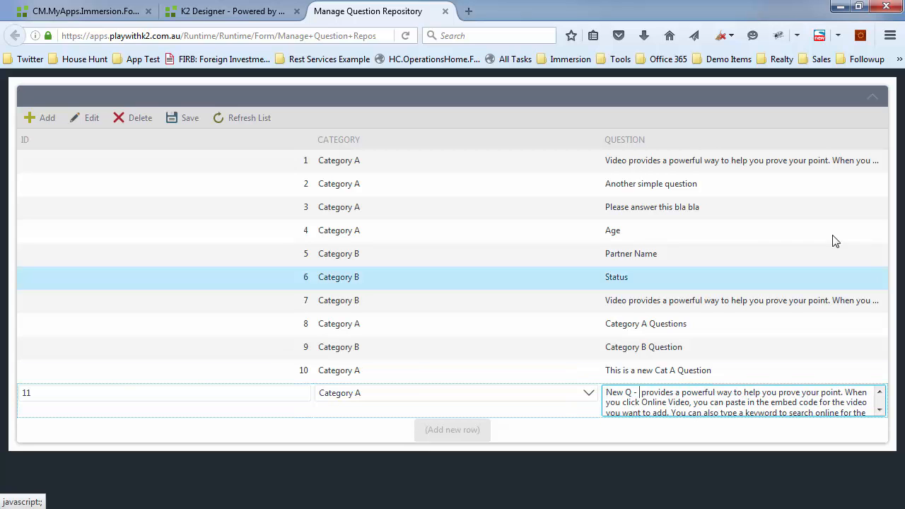
pyautogui.click(181, 117)
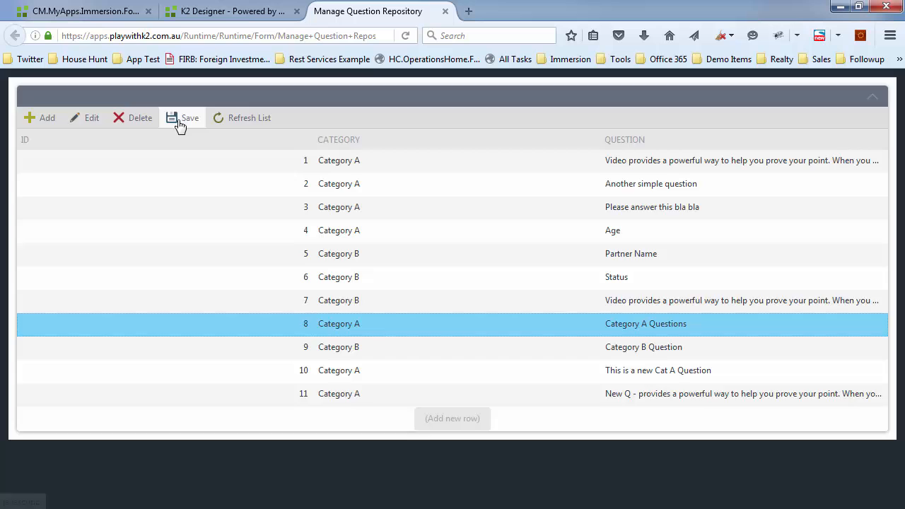
pyautogui.click(229, 11)
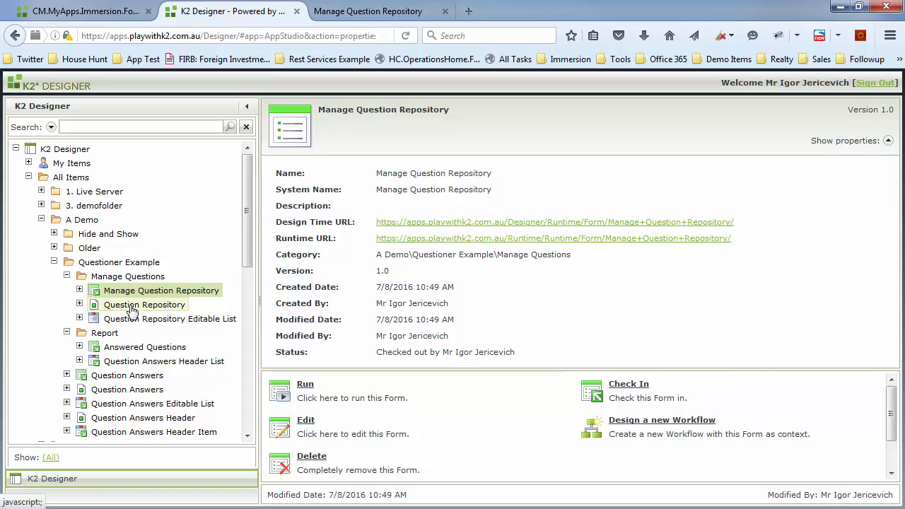
pyautogui.moveTo(144, 304)
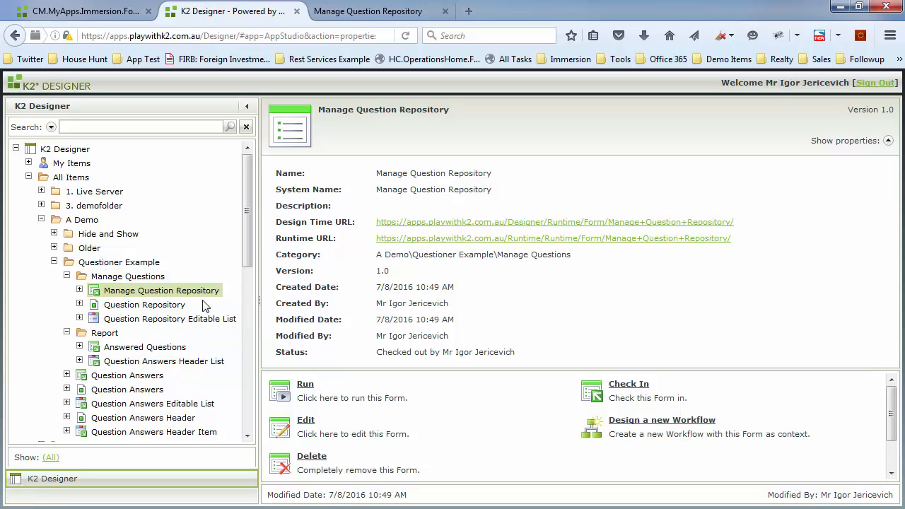
# Review the Question Answers SmartObject's properties, then show the Question Answers Header details
pyautogui.scroll(-3)
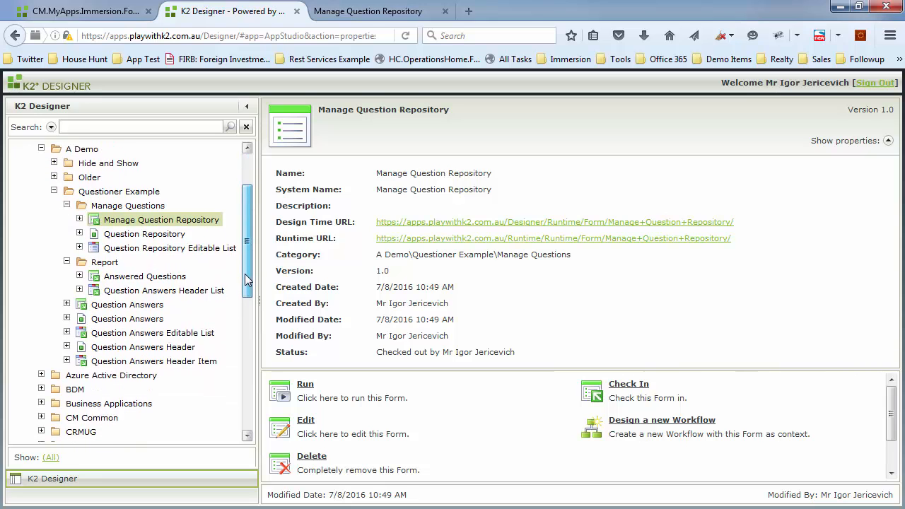
pyautogui.click(127, 298)
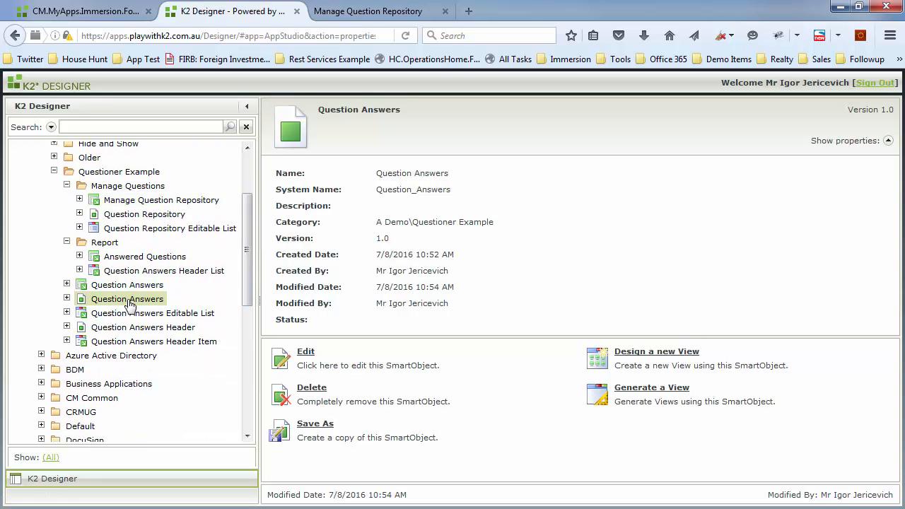
pyautogui.click(305, 351)
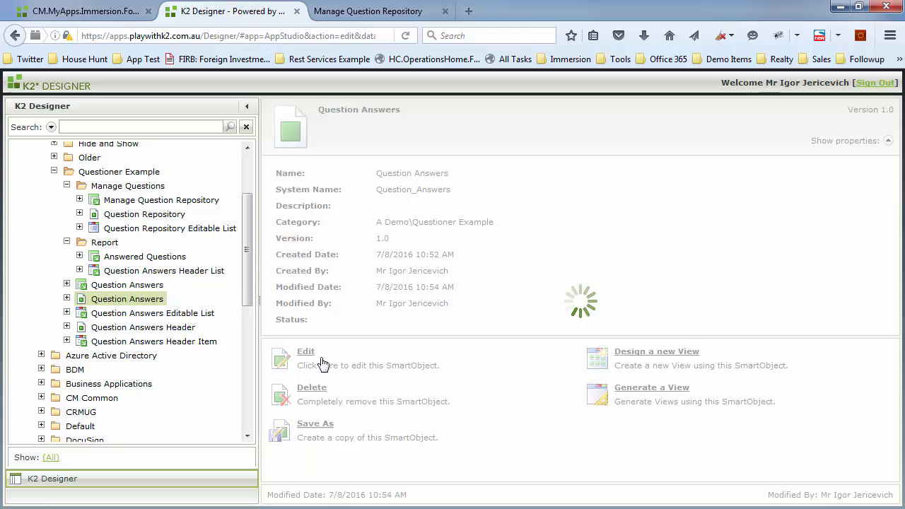
pyautogui.click(305, 351)
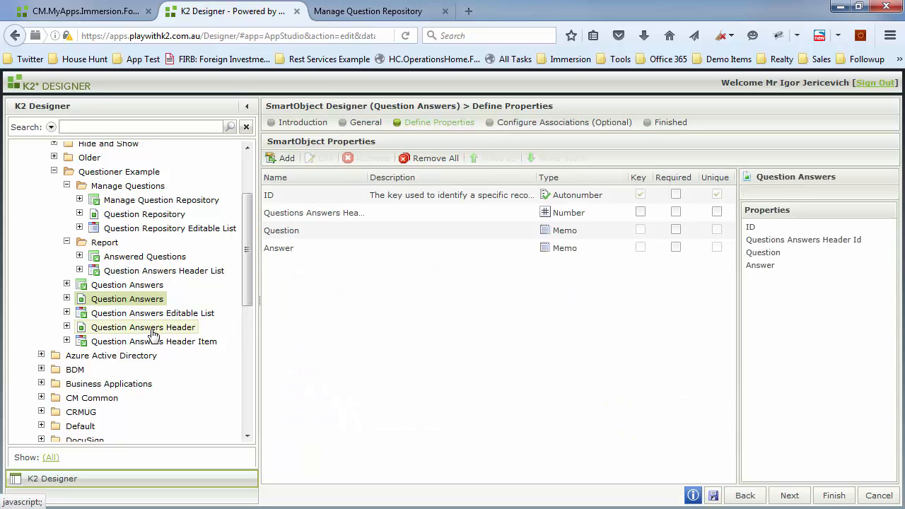
pyautogui.click(142, 326)
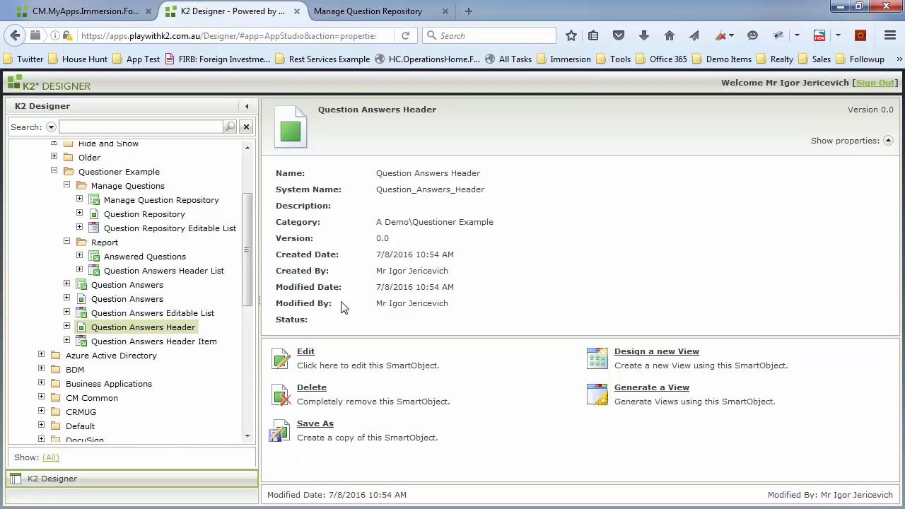
# Check the Header SmartObject's ID, User, Date and Category properties, then switch to Question Answers
pyautogui.click(305, 351)
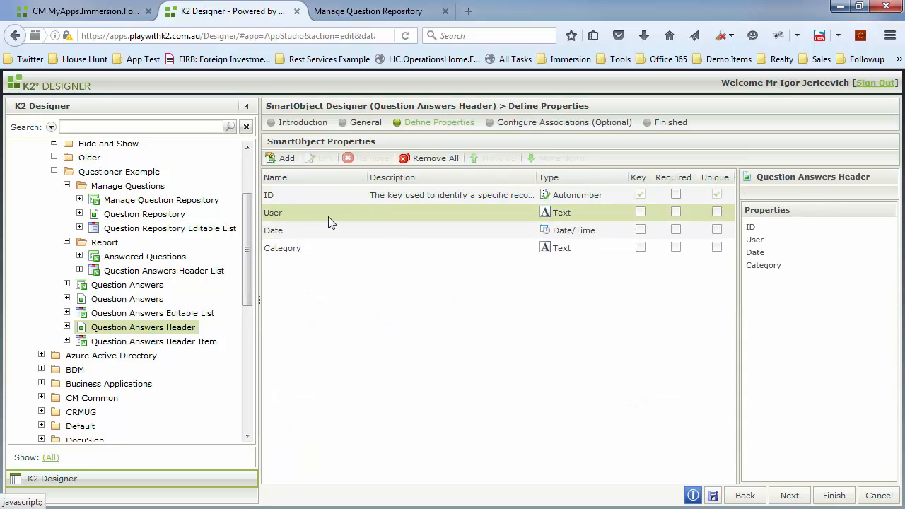
pyautogui.moveTo(359, 220)
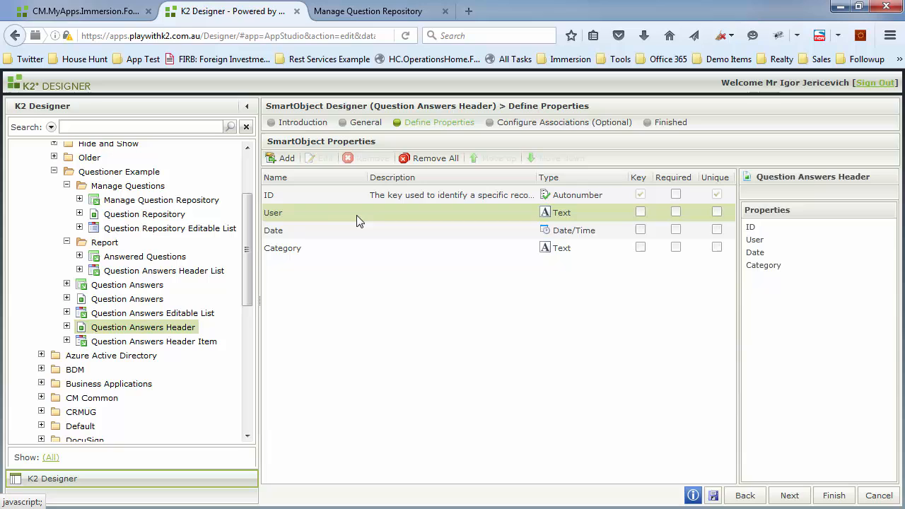
pyautogui.click(282, 248)
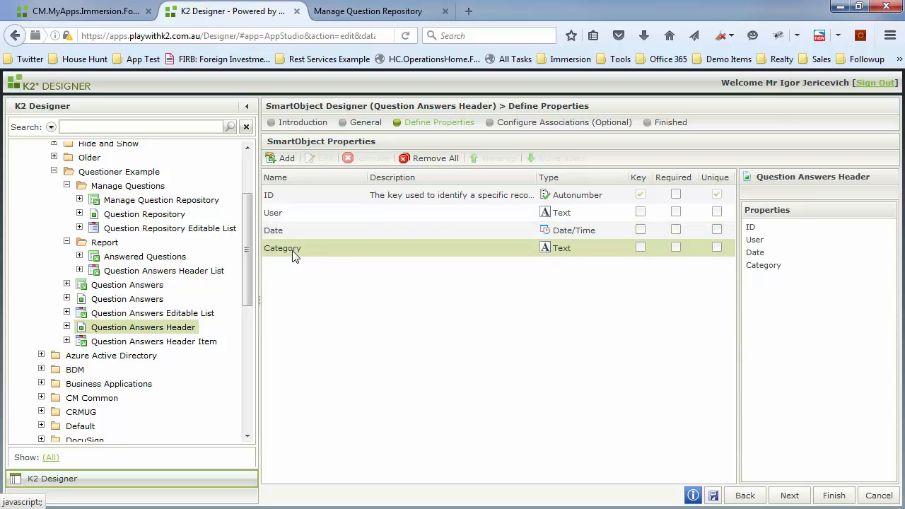
pyautogui.moveTo(308, 256)
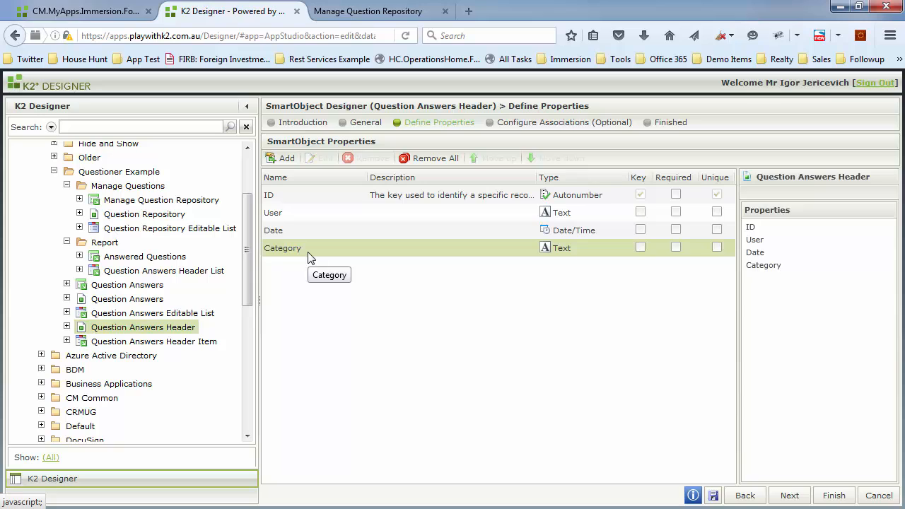
pyautogui.moveTo(308, 254)
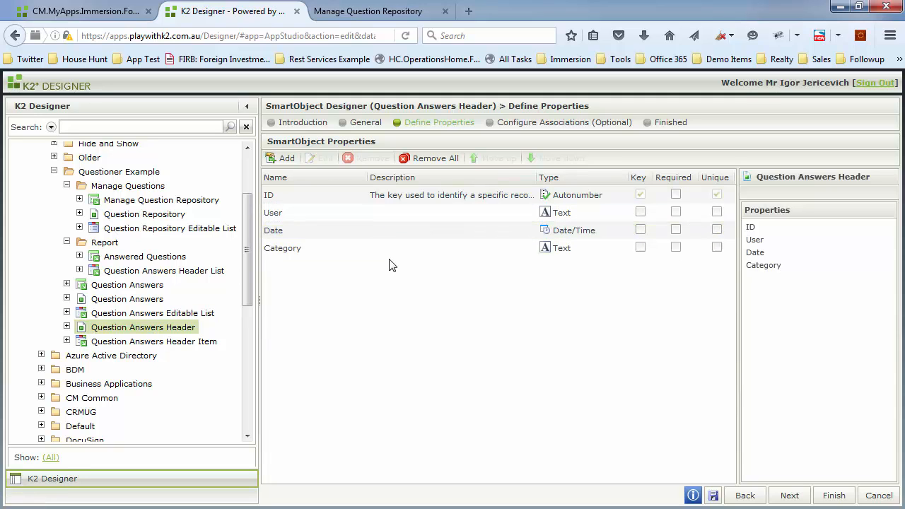
pyautogui.click(283, 248)
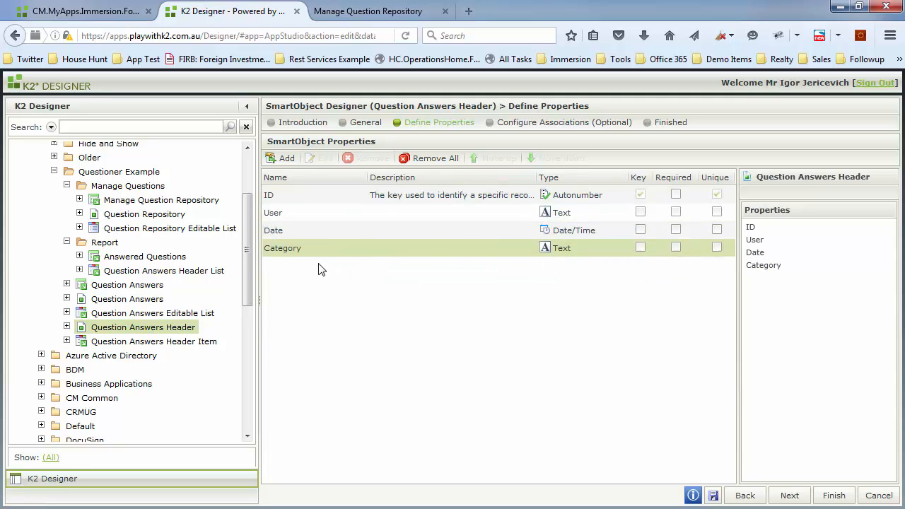
pyautogui.click(128, 298)
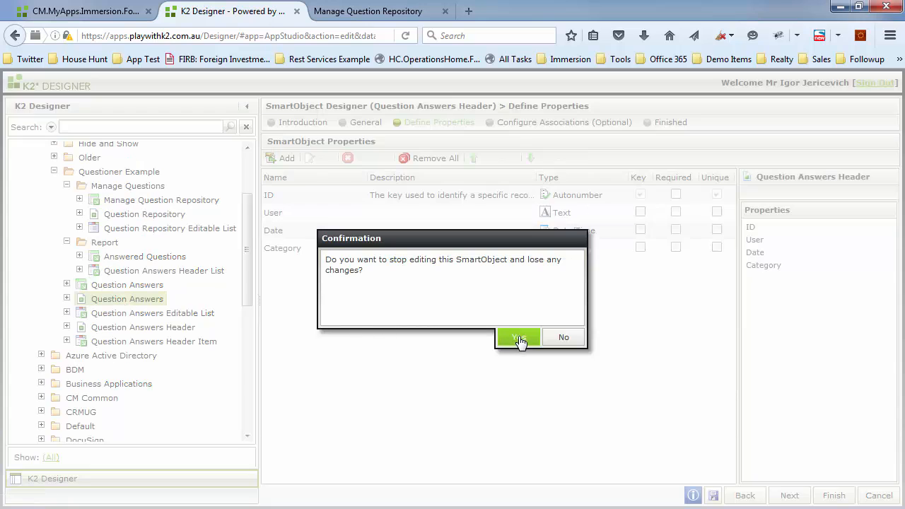
# Discard changes, check the Question property, then view the Question Answers Editable List overview
pyautogui.click(519, 337)
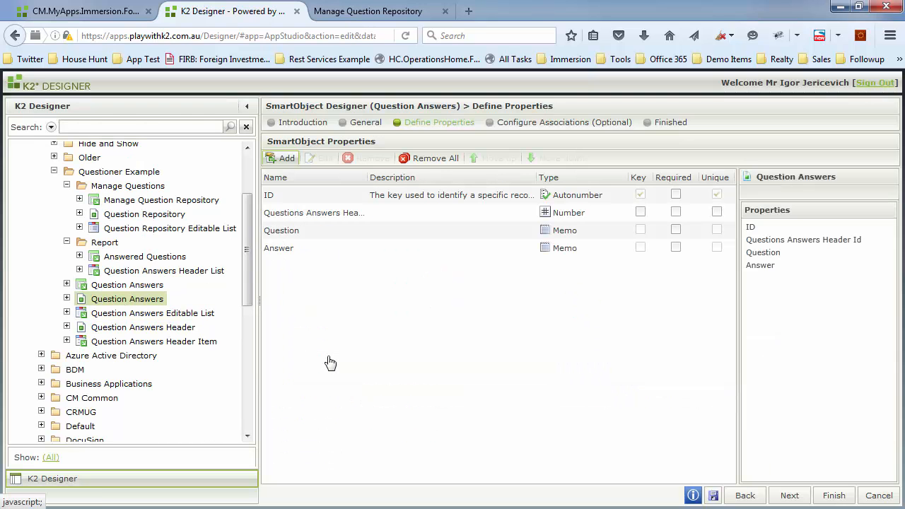
pyautogui.click(281, 229)
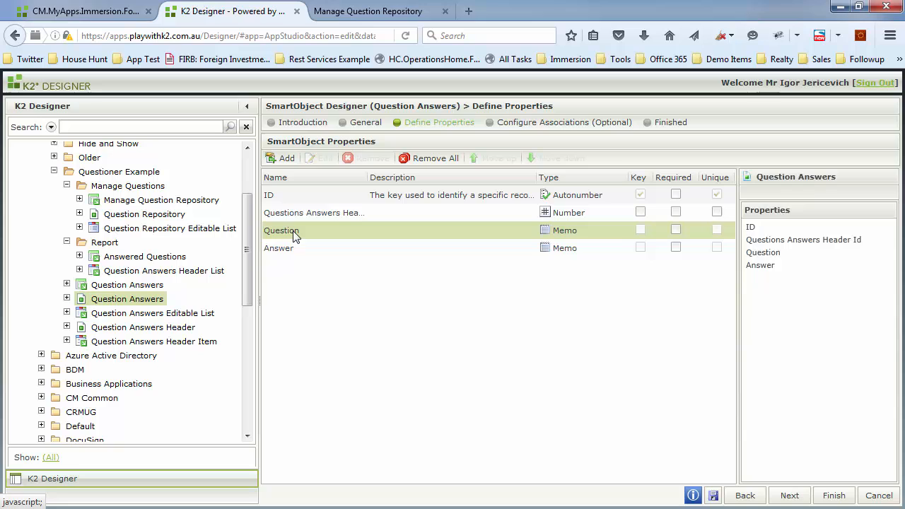
pyautogui.moveTo(283, 241)
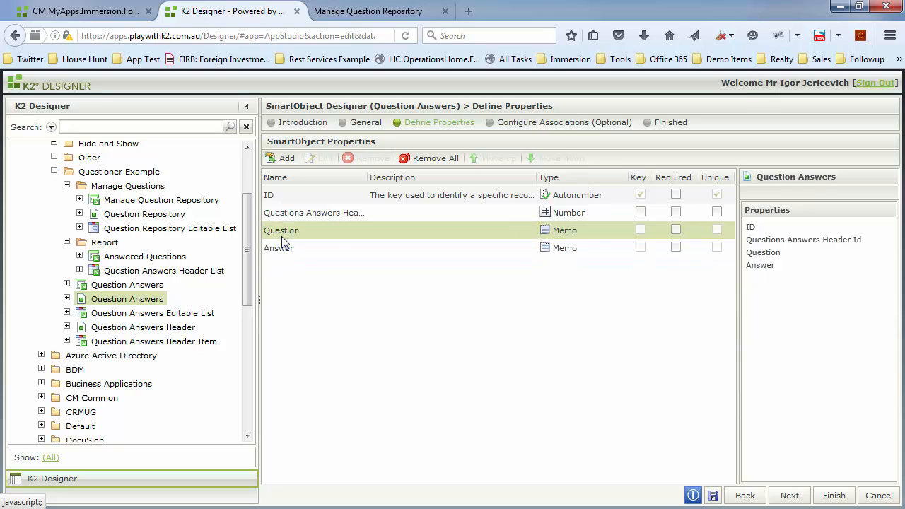
pyautogui.click(314, 213)
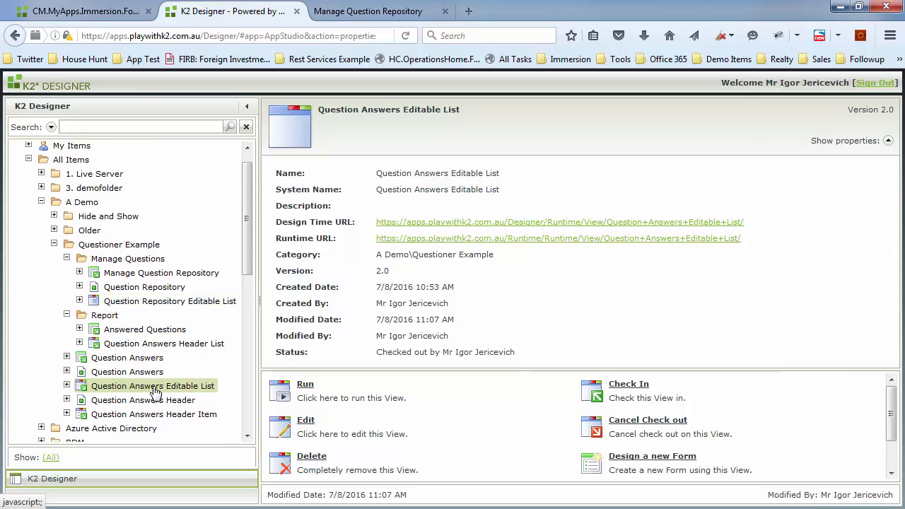
pyautogui.scroll(-3)
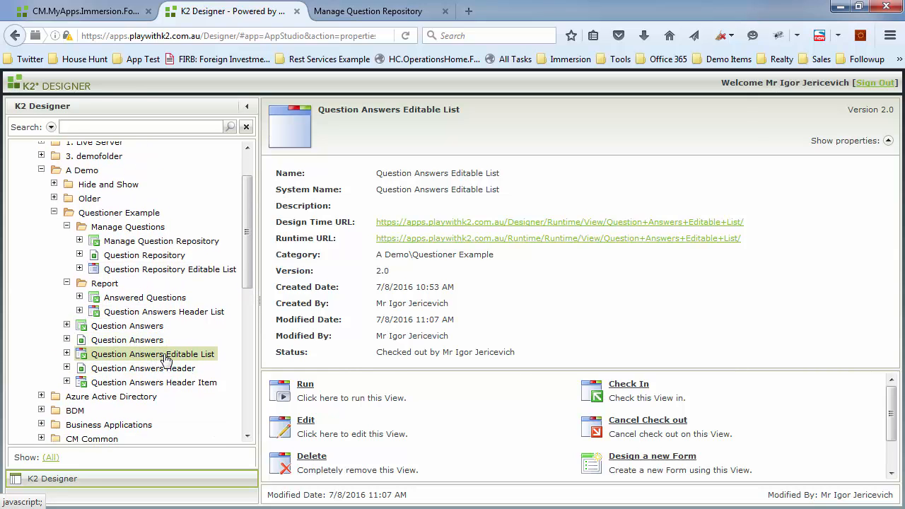
pyautogui.moveTo(127, 339)
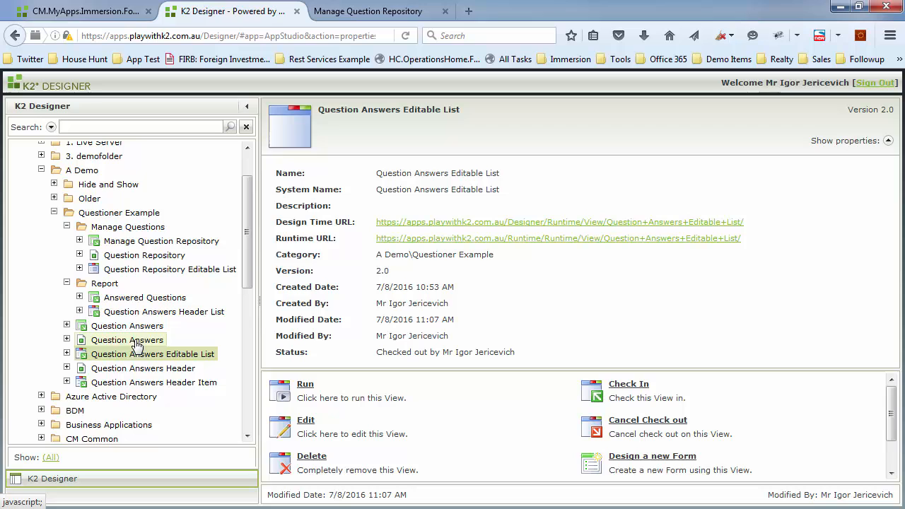
pyautogui.moveTo(170, 393)
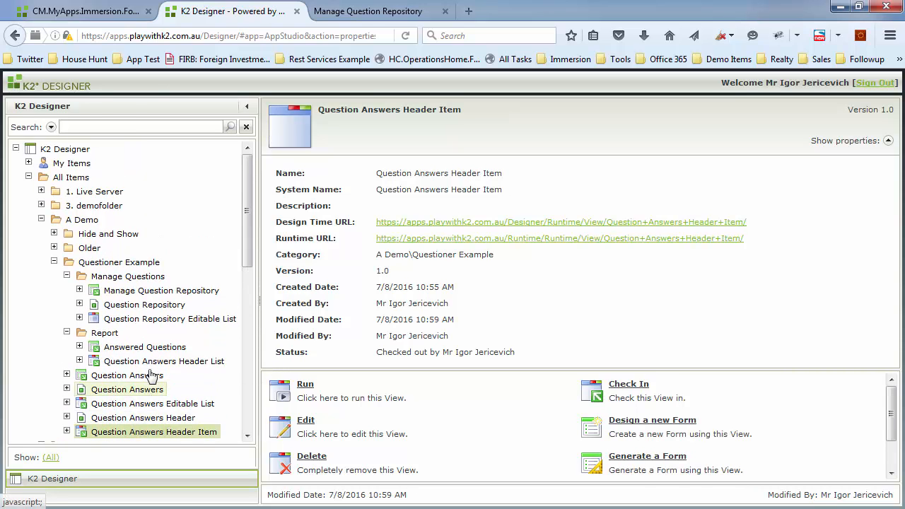
# Edit the Question Answers Header Item view and its 'When the View executed Initialize' rule
pyautogui.click(305, 418)
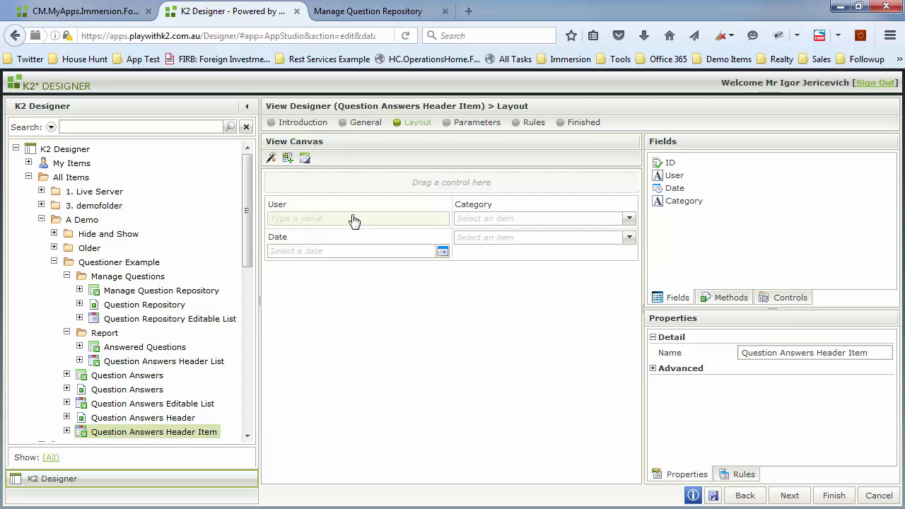
pyautogui.click(534, 122)
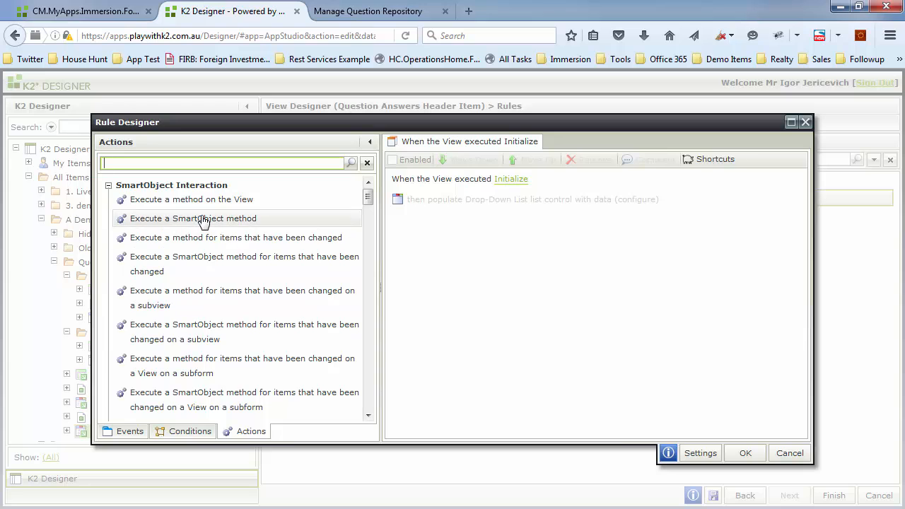
# Add a Transfer data action mapping Current User Display Name onto the User Text Box, and save the rule
pyautogui.write('trans')
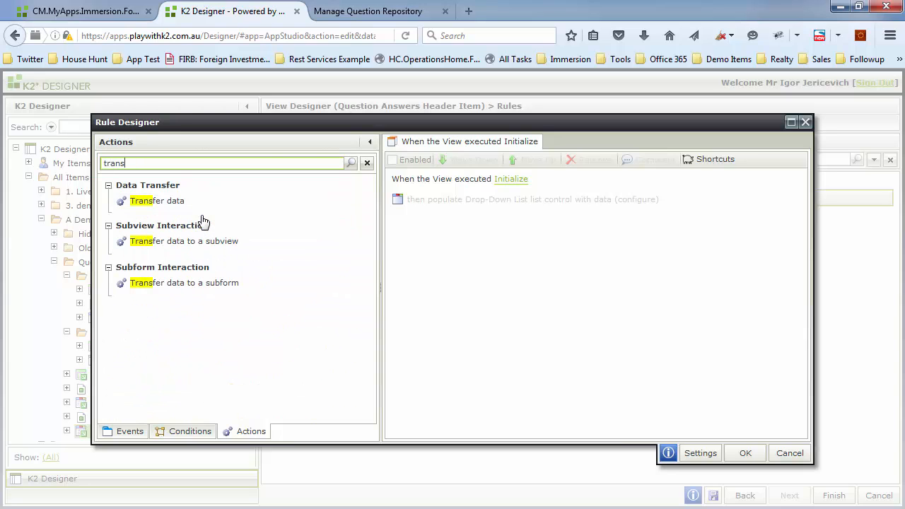
pyautogui.doubleClick(156, 201)
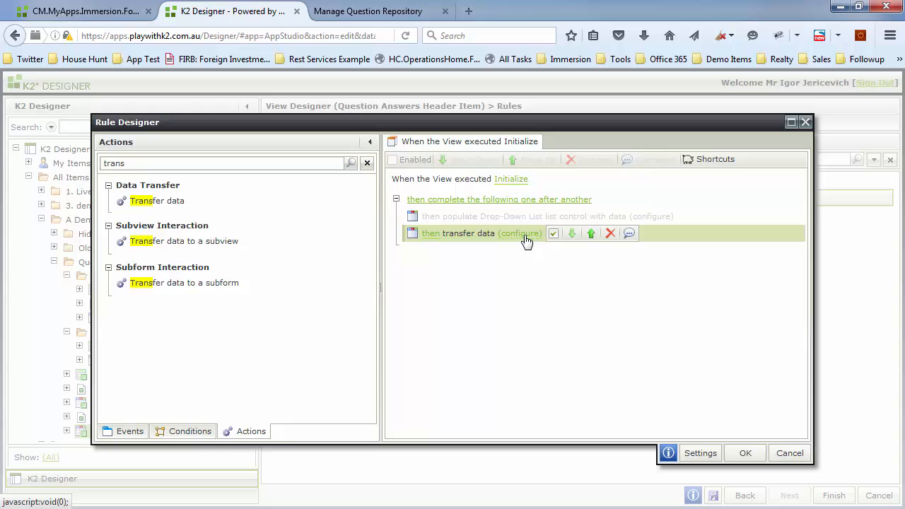
pyautogui.click(523, 233)
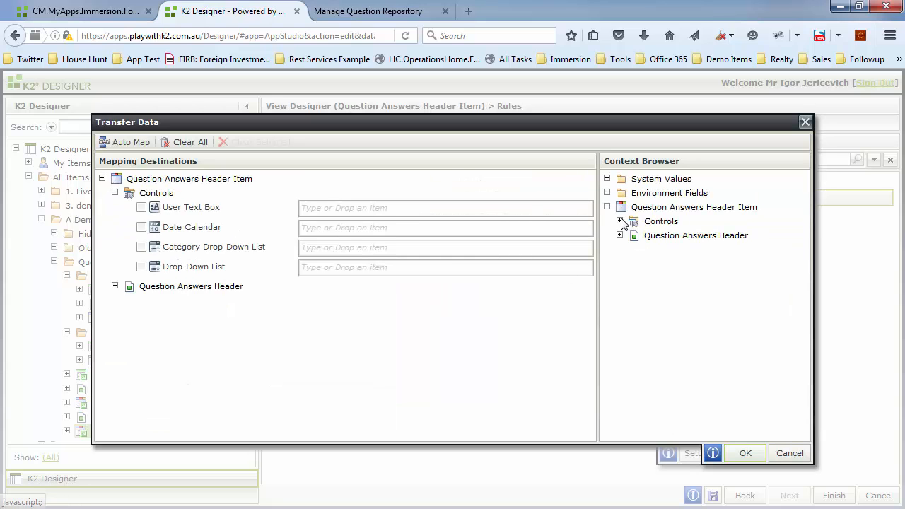
pyautogui.click(606, 178)
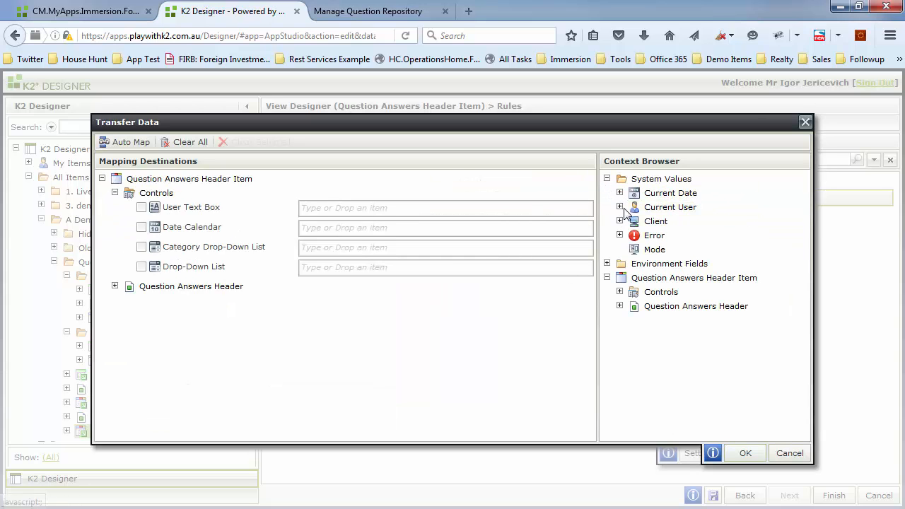
pyautogui.click(619, 207)
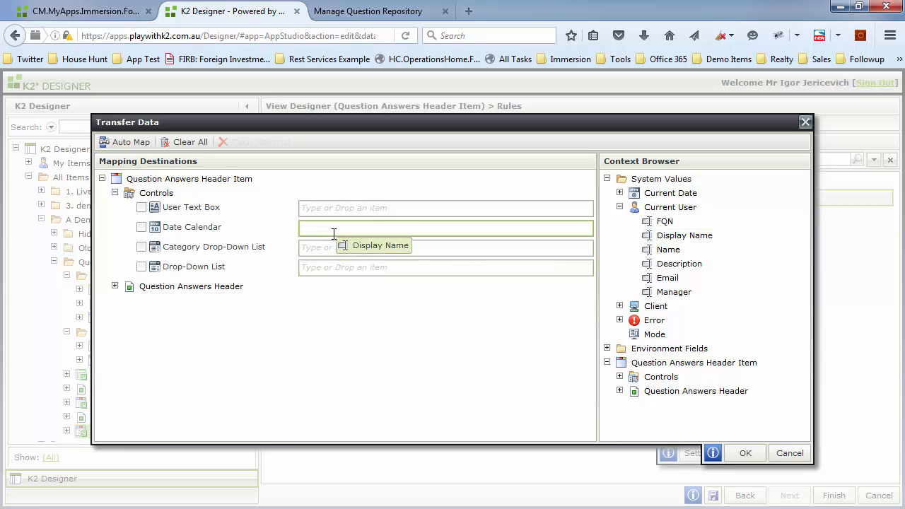
pyautogui.moveTo(684, 235); pyautogui.dragTo(446, 206)
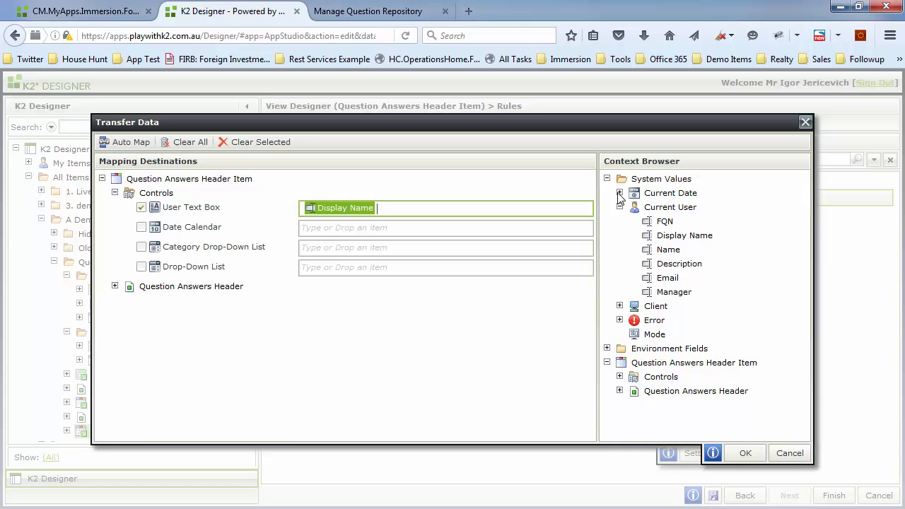
pyautogui.click(619, 192)
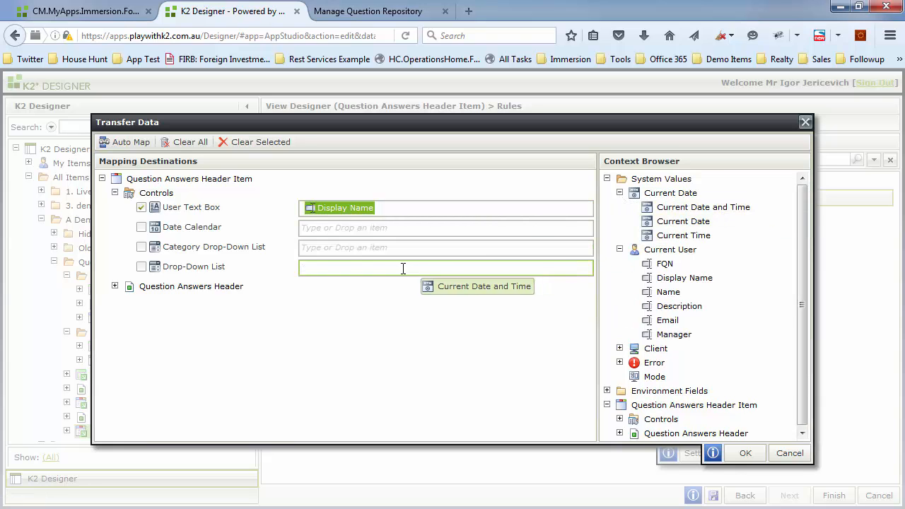
pyautogui.click(743, 453)
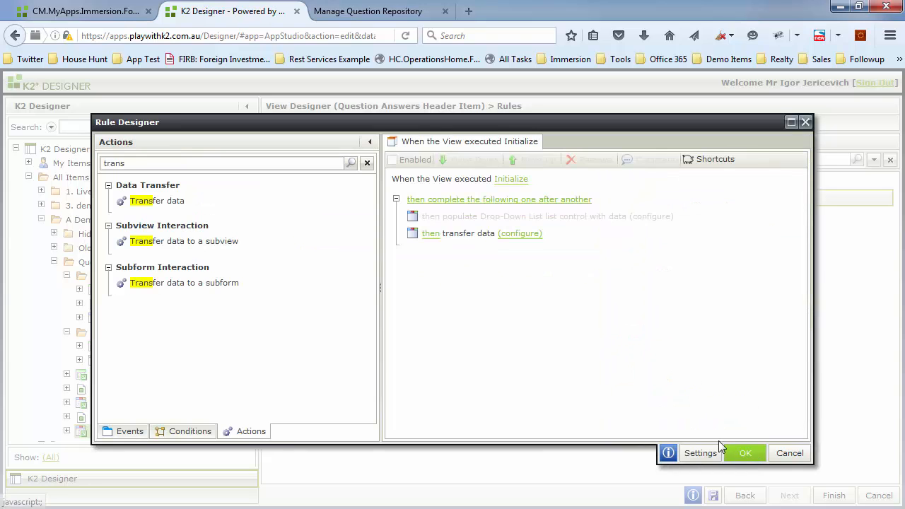
pyautogui.click(743, 452)
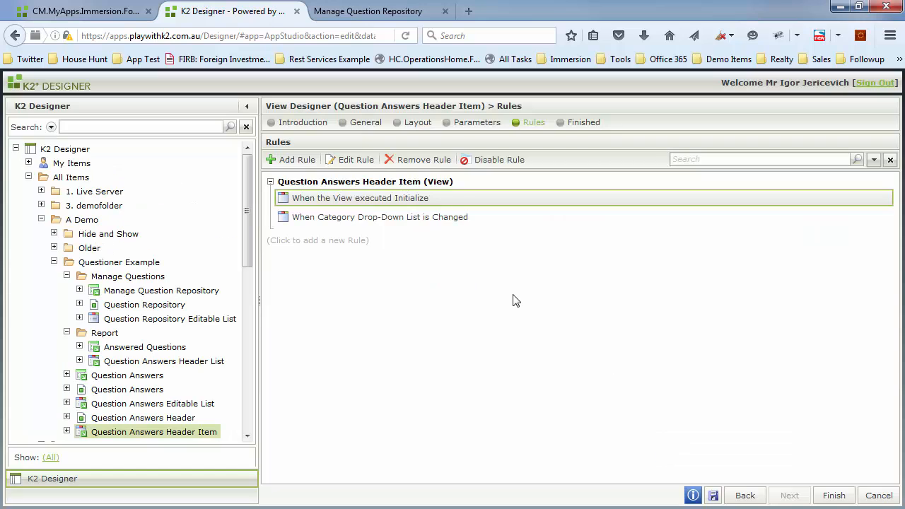
# Return to the layout and inspect the Category drop-down's static items Category A and Category B
pyautogui.click(417, 121)
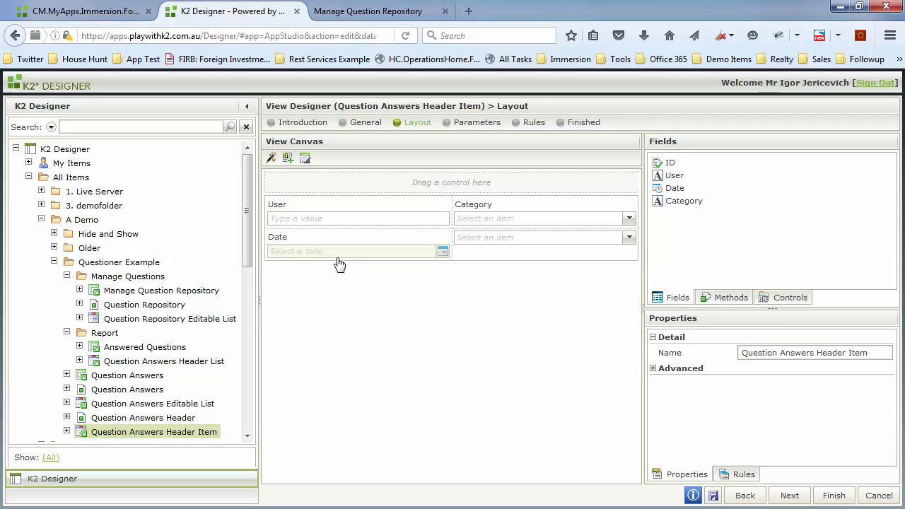
pyautogui.moveTo(557, 212)
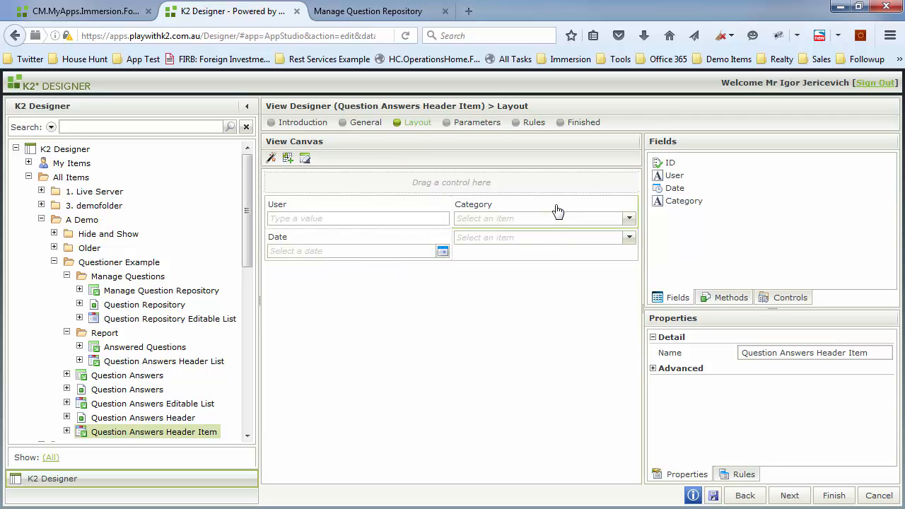
pyautogui.click(540, 218)
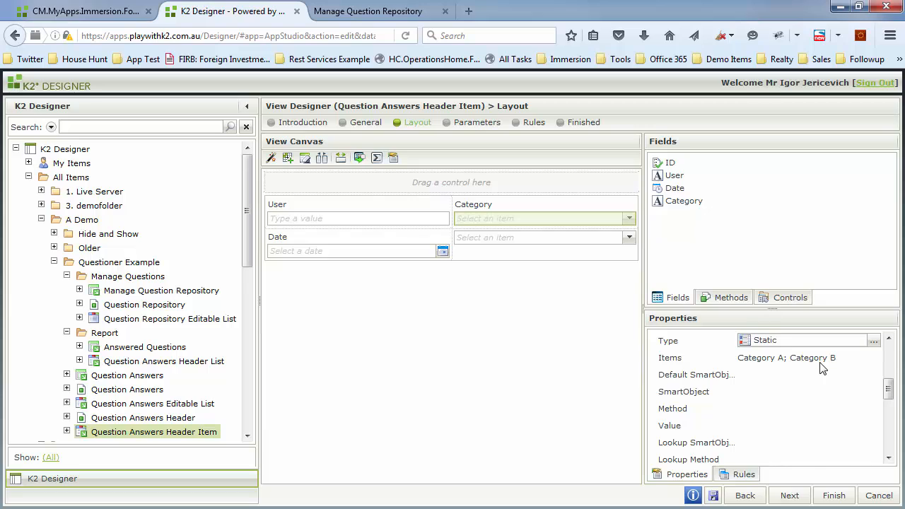
pyautogui.moveTo(770, 362)
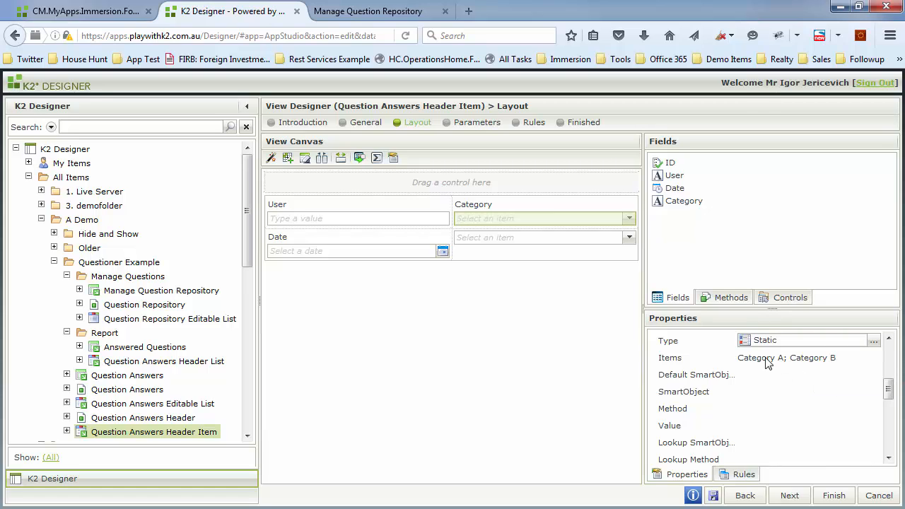
pyautogui.moveTo(781, 369)
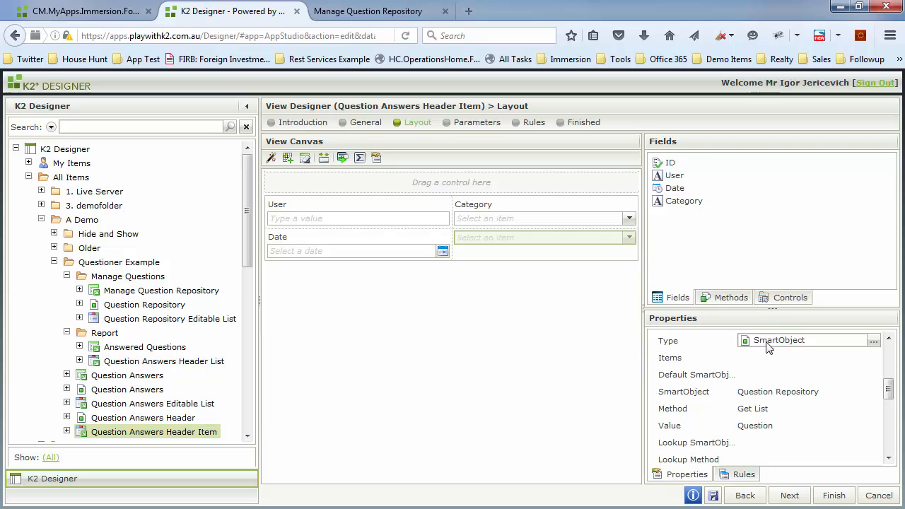
pyautogui.moveTo(673, 347)
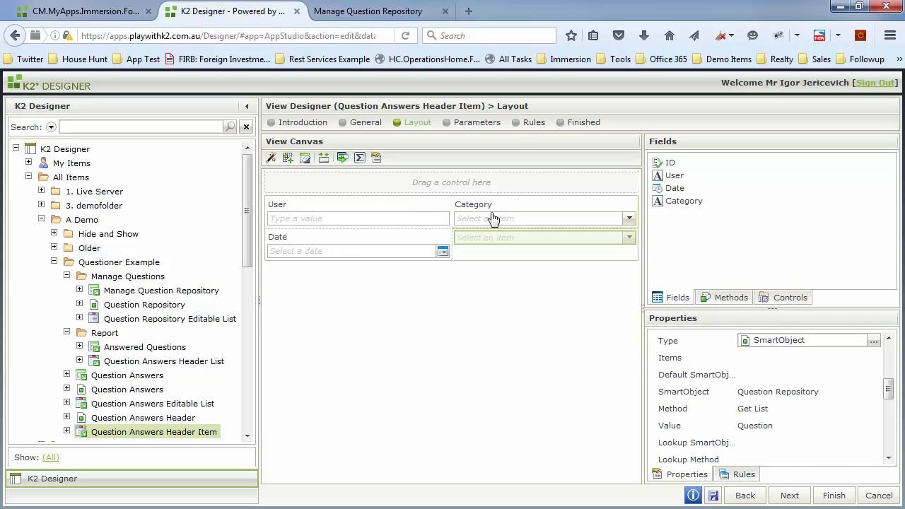
pyautogui.moveTo(724, 364)
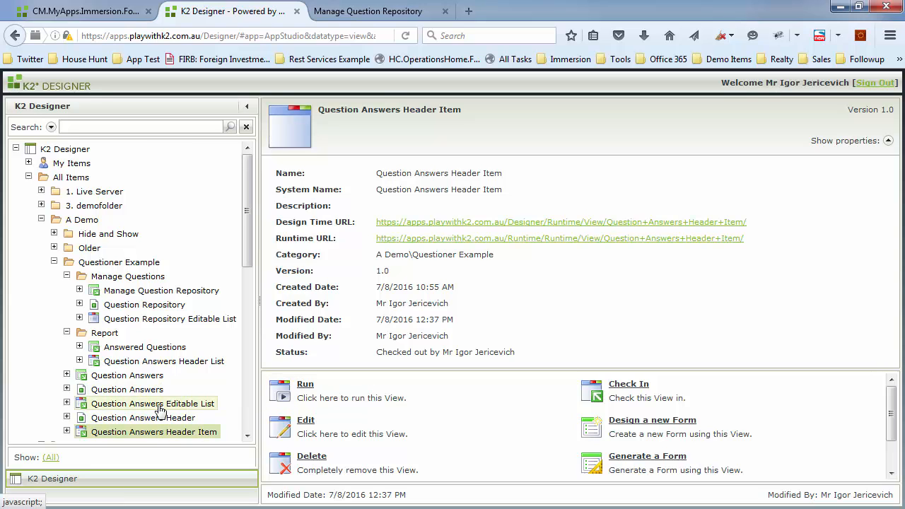
# Open the Question Answers Editable List view and begin editing it
pyautogui.click(306, 419)
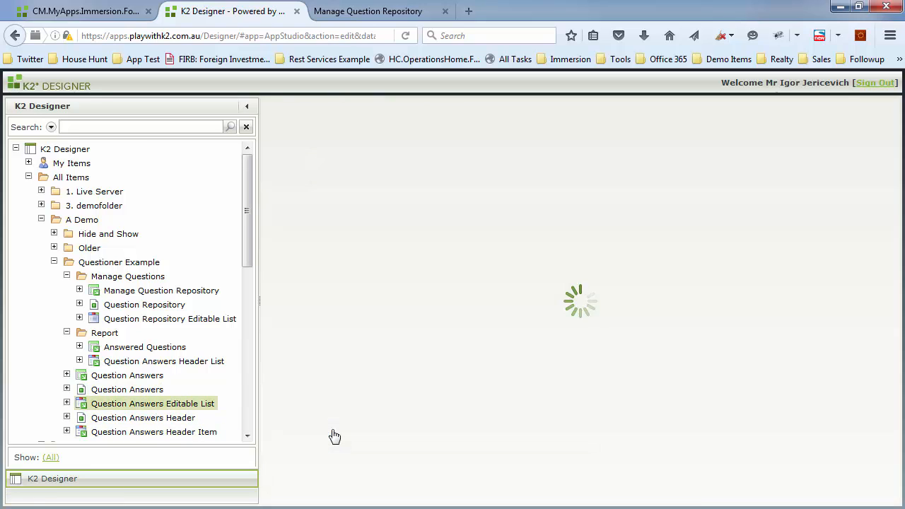
pyautogui.click(153, 402)
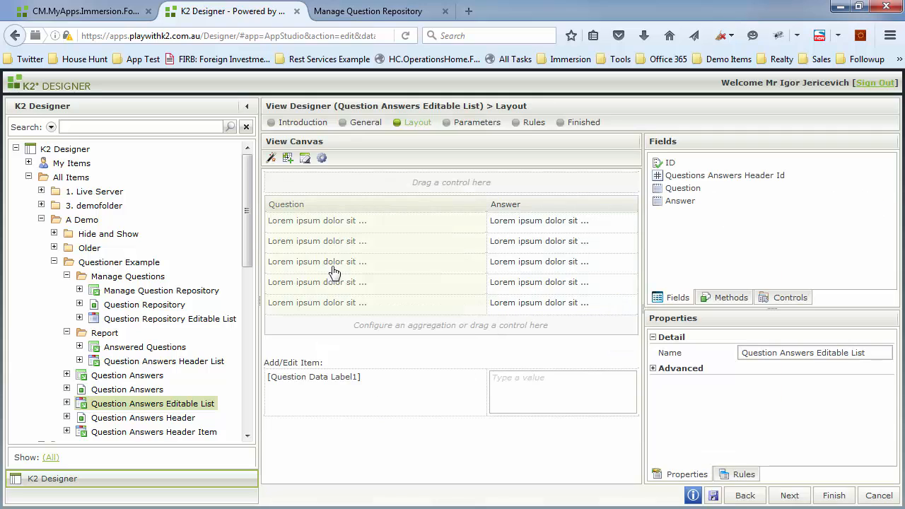
pyautogui.moveTo(531, 229)
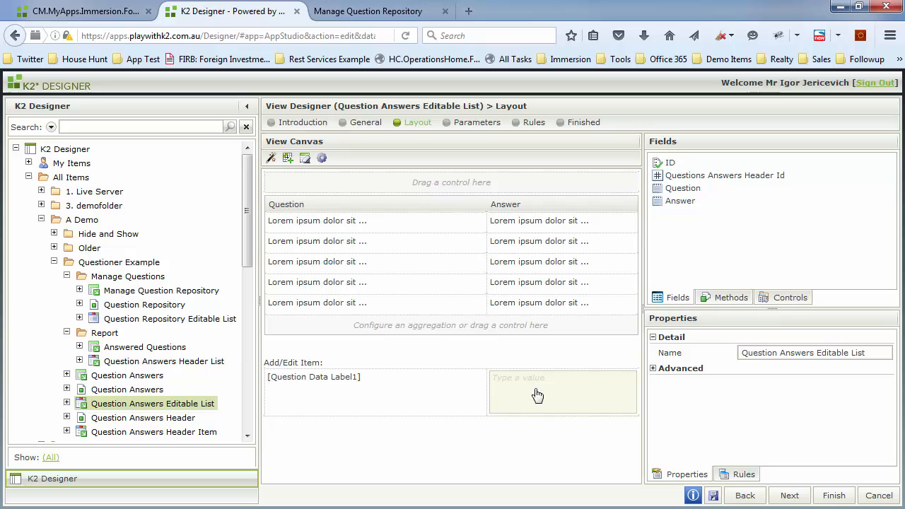
pyautogui.moveTo(540, 345)
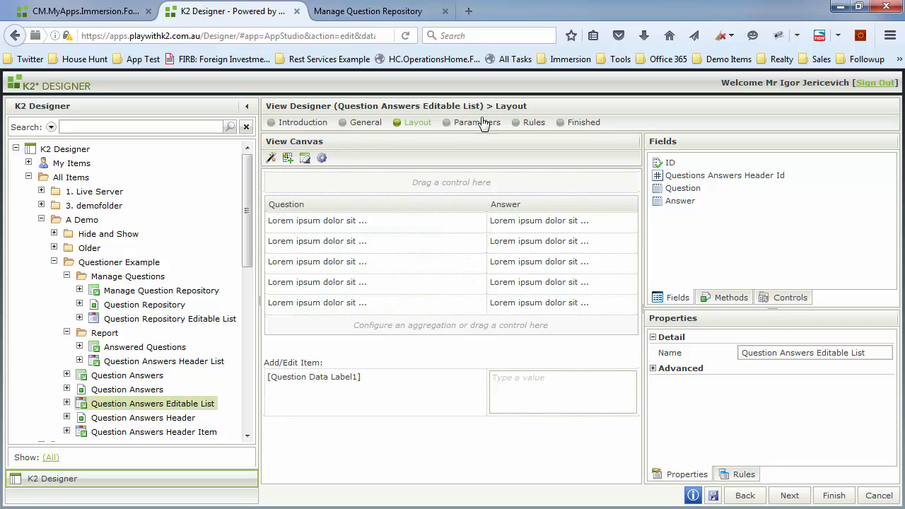
pyautogui.moveTo(498, 407)
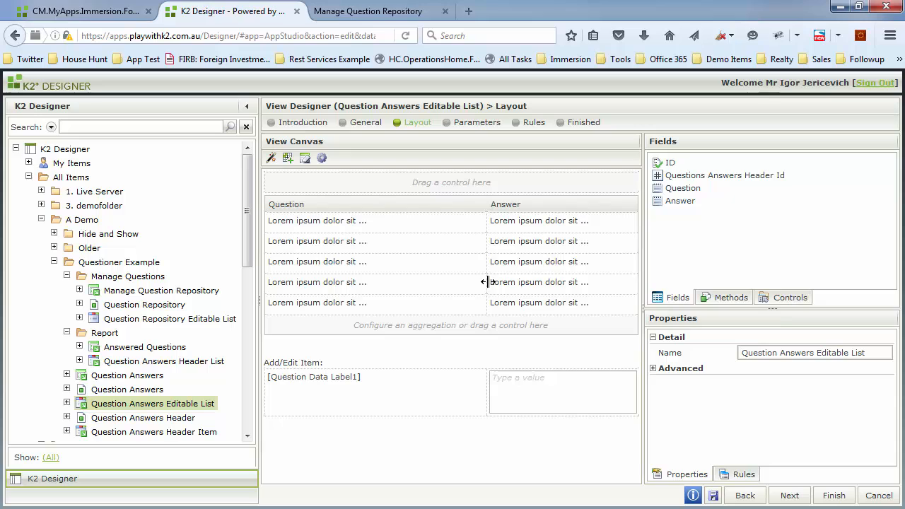
pyautogui.moveTo(511, 249)
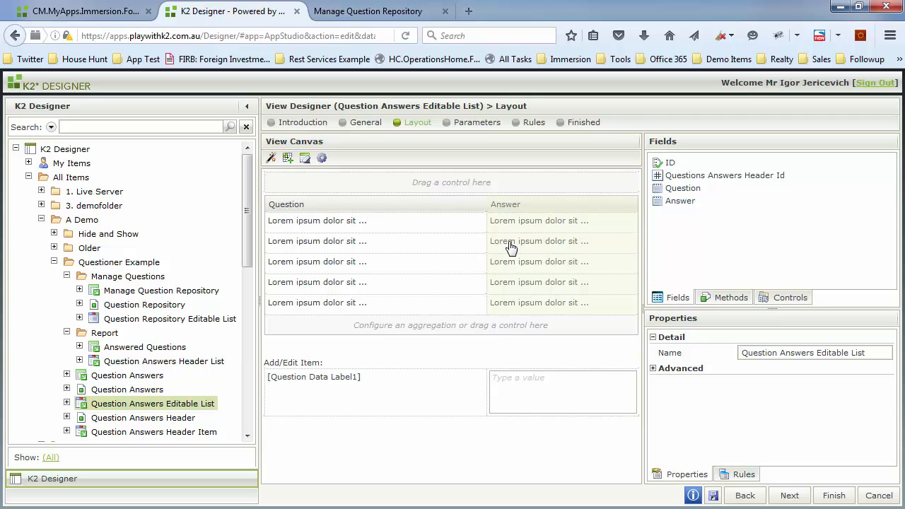
pyautogui.moveTo(458, 253)
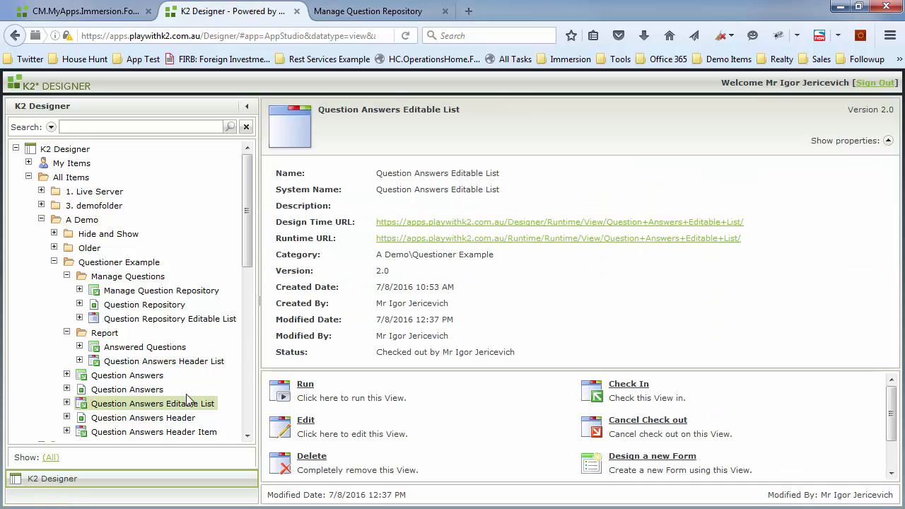
# Edit the Question Answers form at its Layout step and select the Configuration section
pyautogui.click(127, 375)
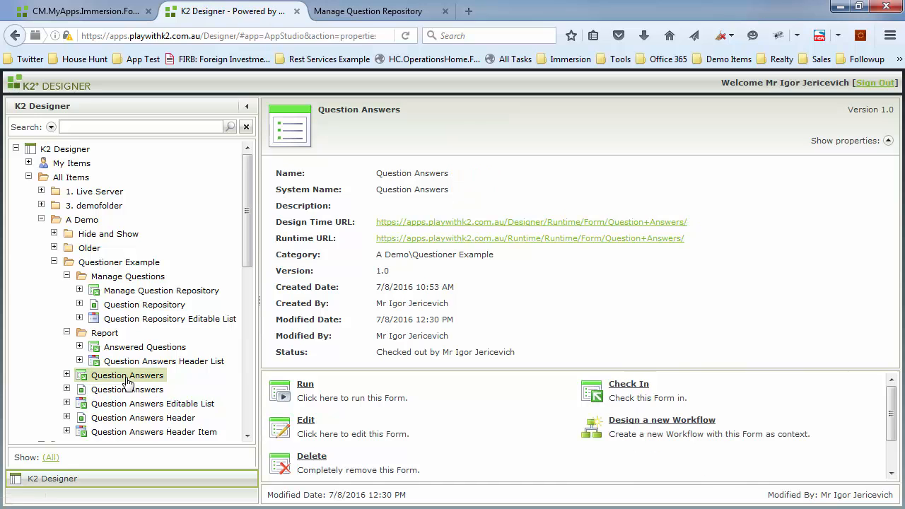
pyautogui.click(306, 418)
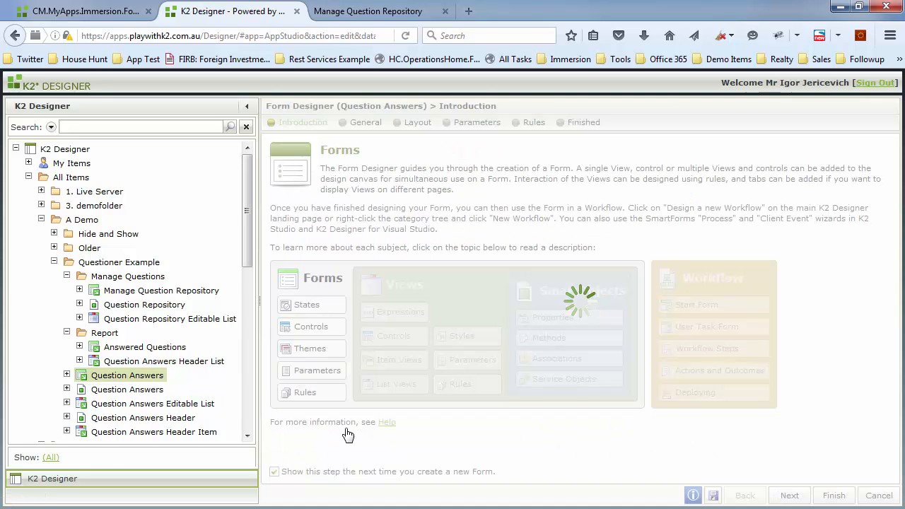
pyautogui.click(789, 494)
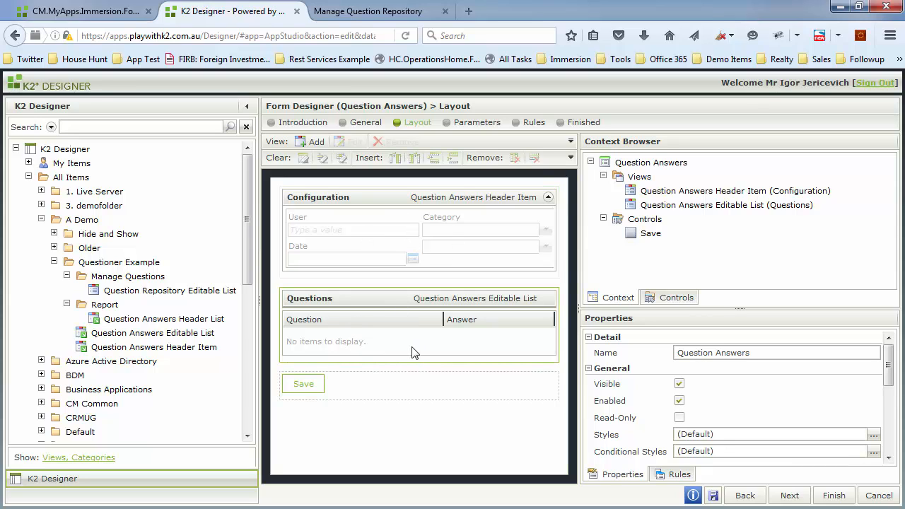
pyautogui.moveTo(405, 320)
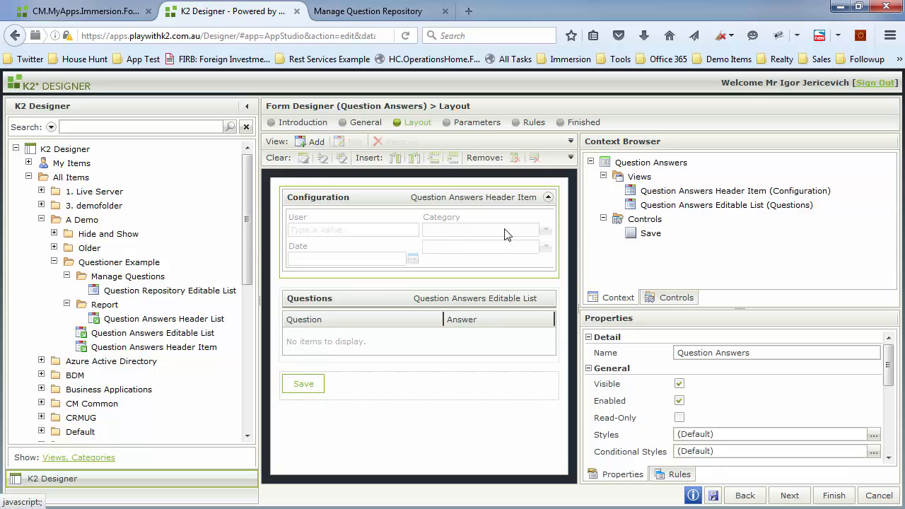
pyautogui.moveTo(548, 255)
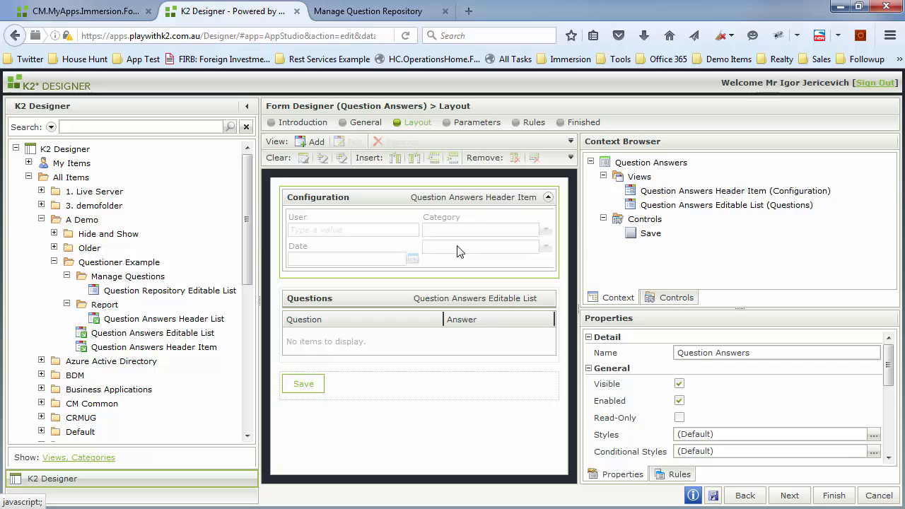
pyautogui.click(418, 233)
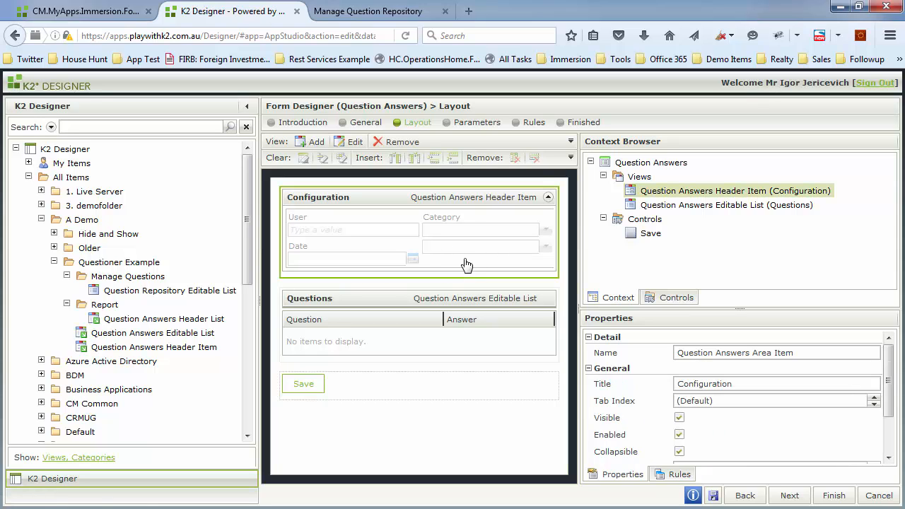
# Show the rules attached to the form's Configuration section
pyautogui.click(676, 474)
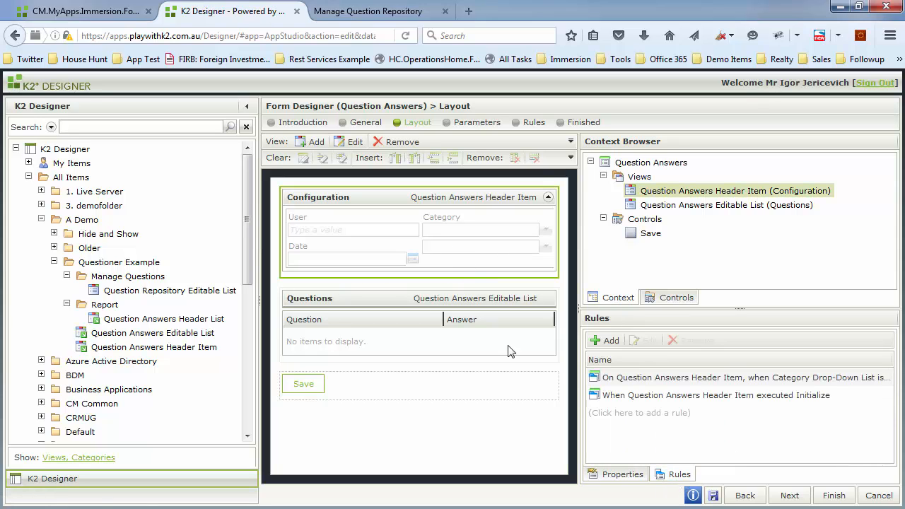
pyautogui.moveTo(340, 337)
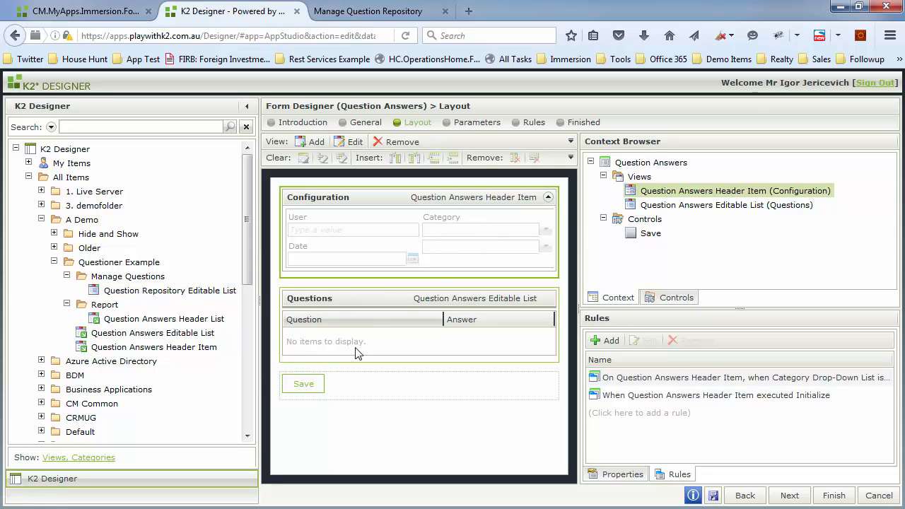
pyautogui.moveTo(366, 297)
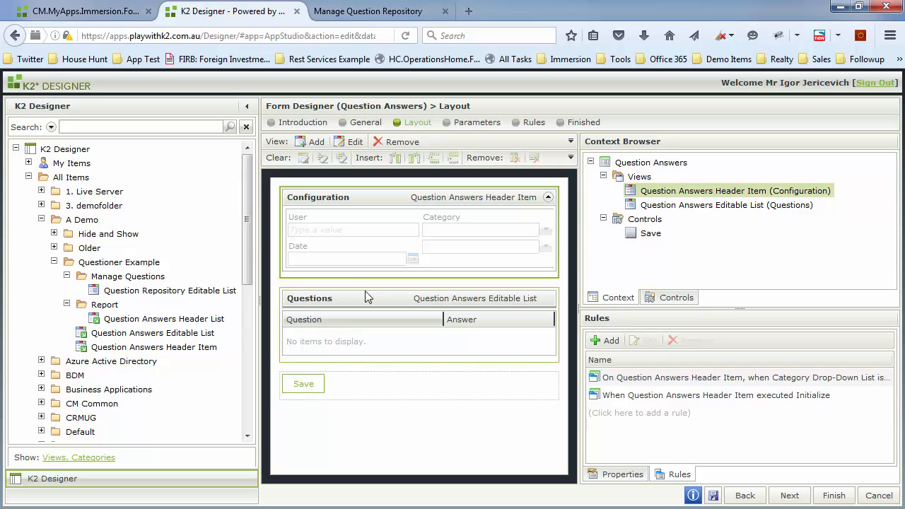
pyautogui.moveTo(373, 365)
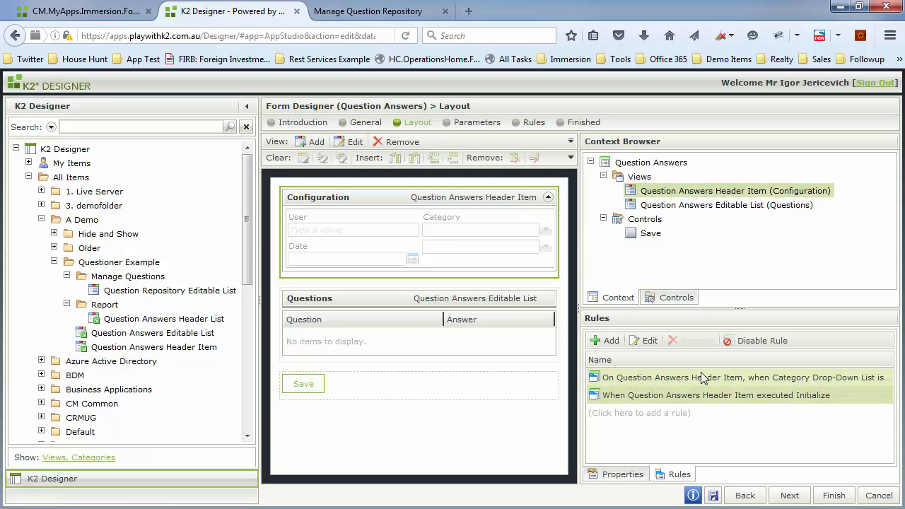
pyautogui.moveTo(540, 233)
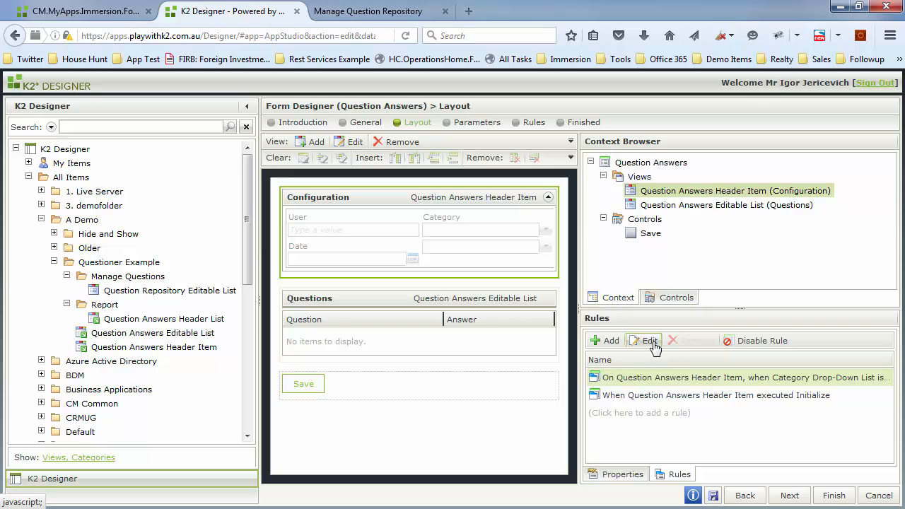
# Open the 'Category Drop-Down List is Changed' rule and inspect its clear-list action
pyautogui.click(641, 340)
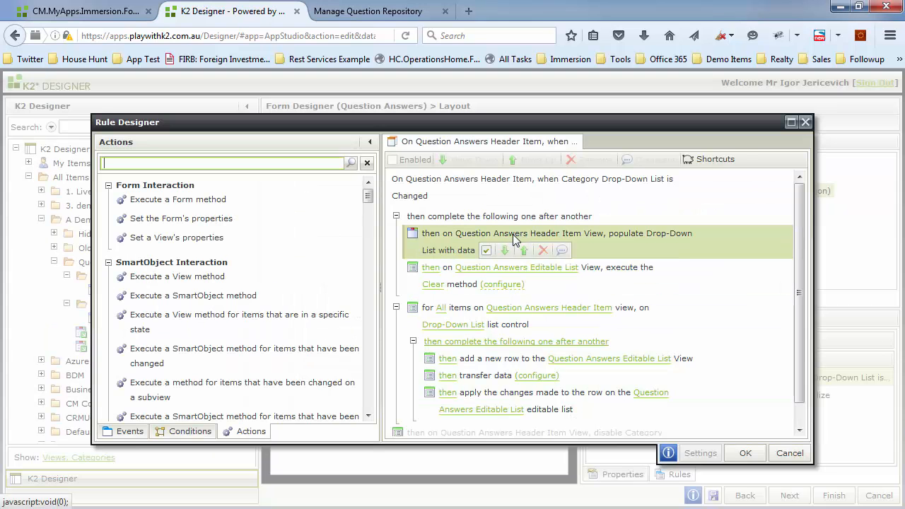
pyautogui.click(516, 267)
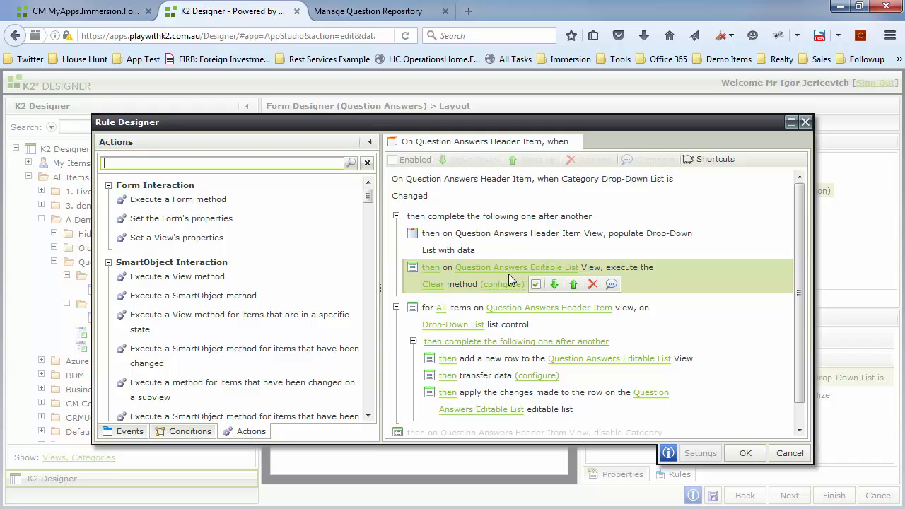
pyautogui.moveTo(495, 274)
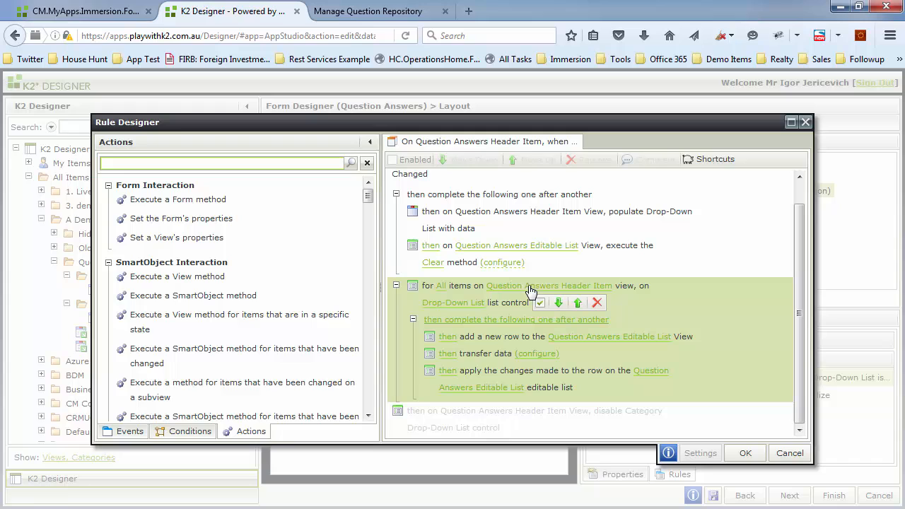
pyautogui.moveTo(530, 290)
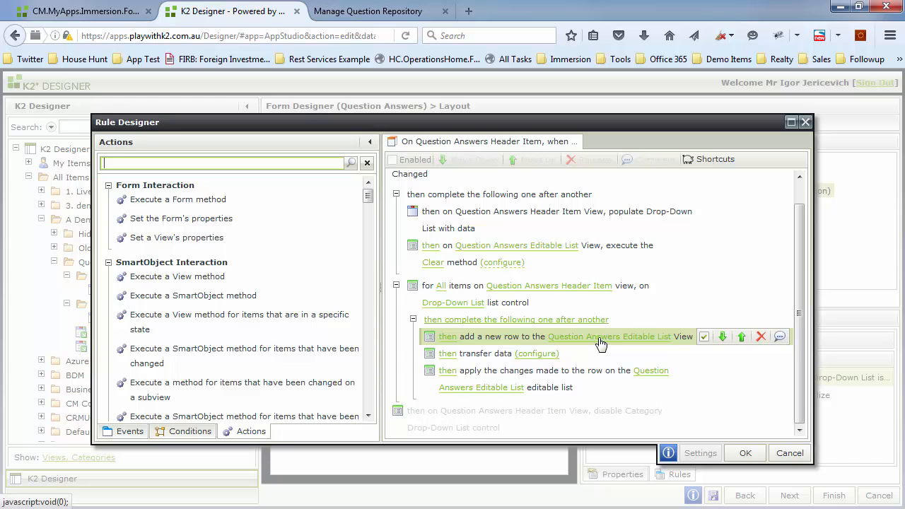
pyautogui.moveTo(587, 345)
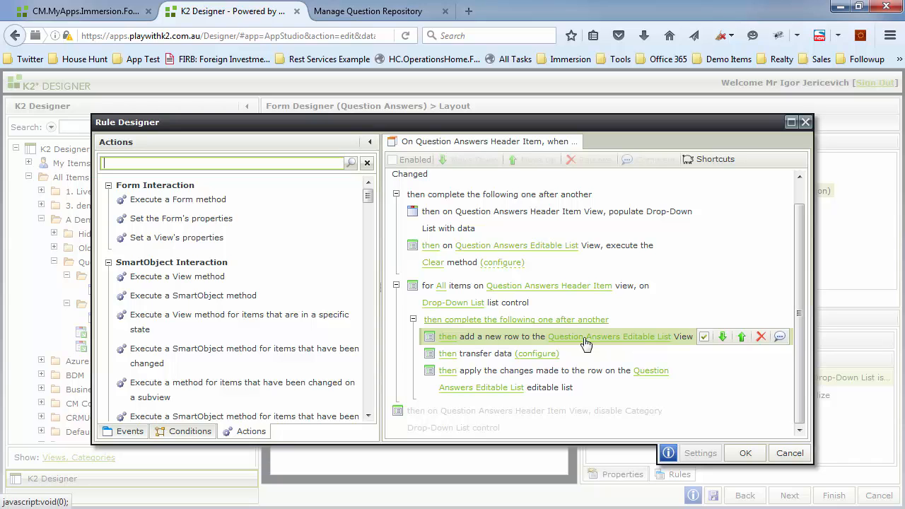
# Configure the transfer-data action and expand Header Item > Drop-Down List > Question Repository in the Context Browser
pyautogui.click(537, 353)
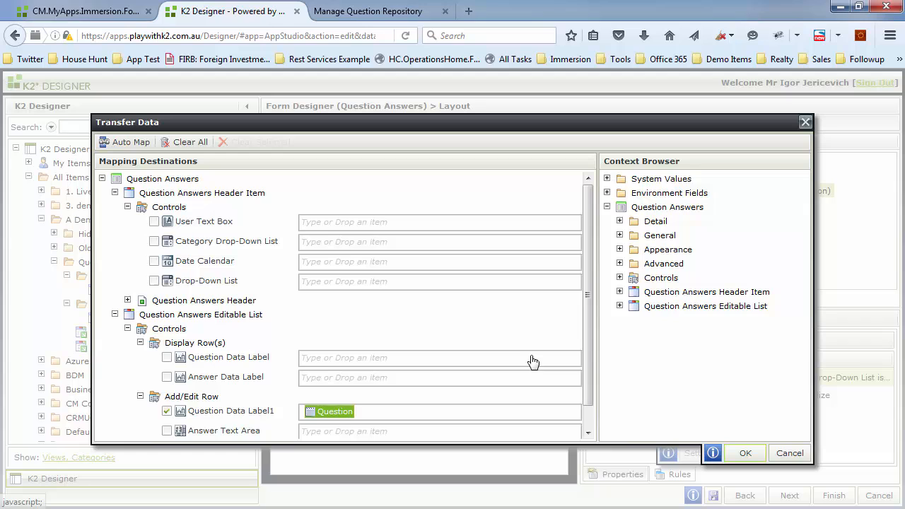
pyautogui.scroll(-3)
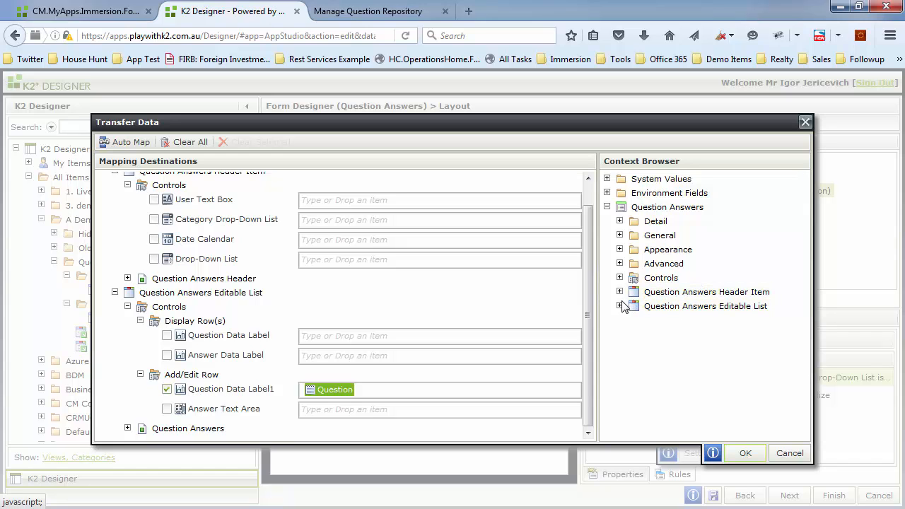
pyautogui.click(619, 291)
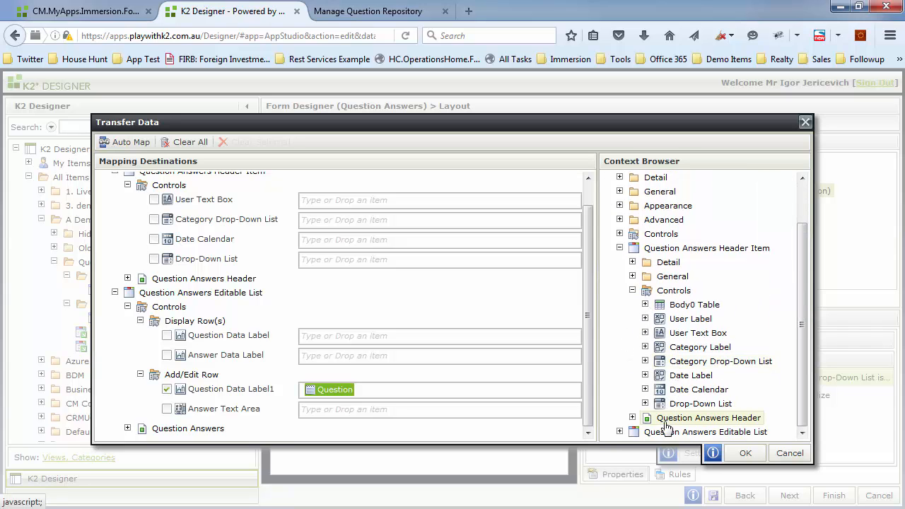
pyautogui.click(645, 332)
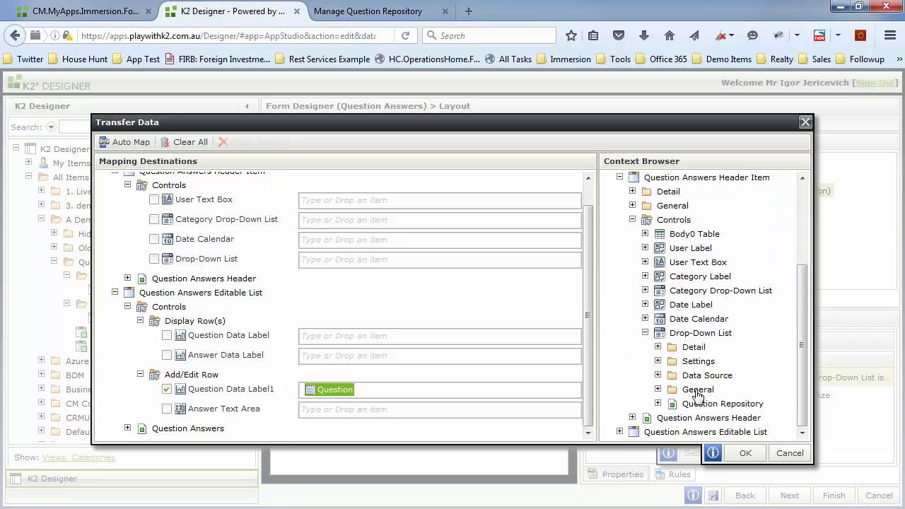
pyautogui.click(657, 403)
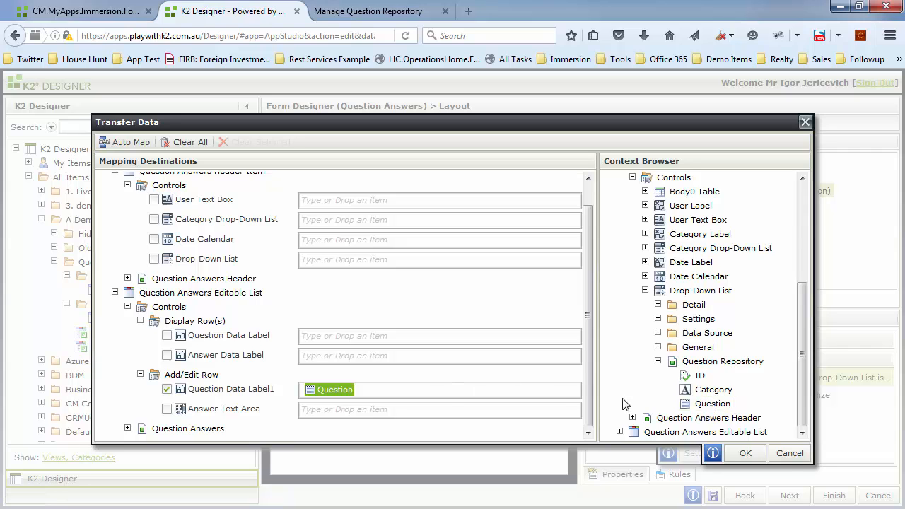
# Close the Transfer Data mapping, review the loop, add-row, transfer and apply actions, then OK the rule
pyautogui.click(744, 453)
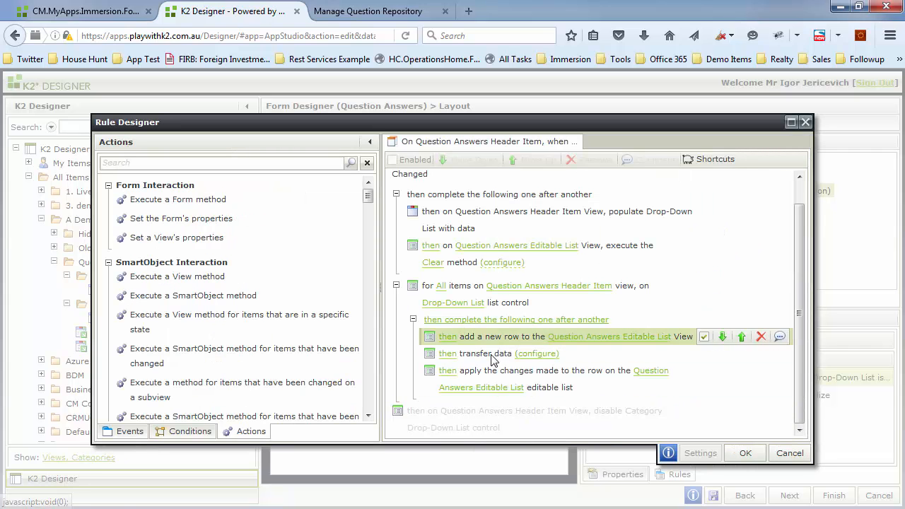
pyautogui.click(552, 370)
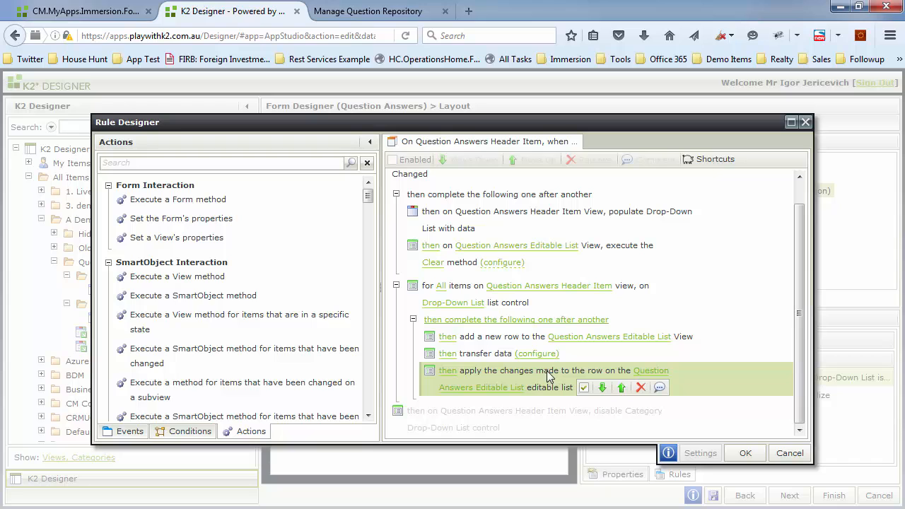
pyautogui.click(554, 336)
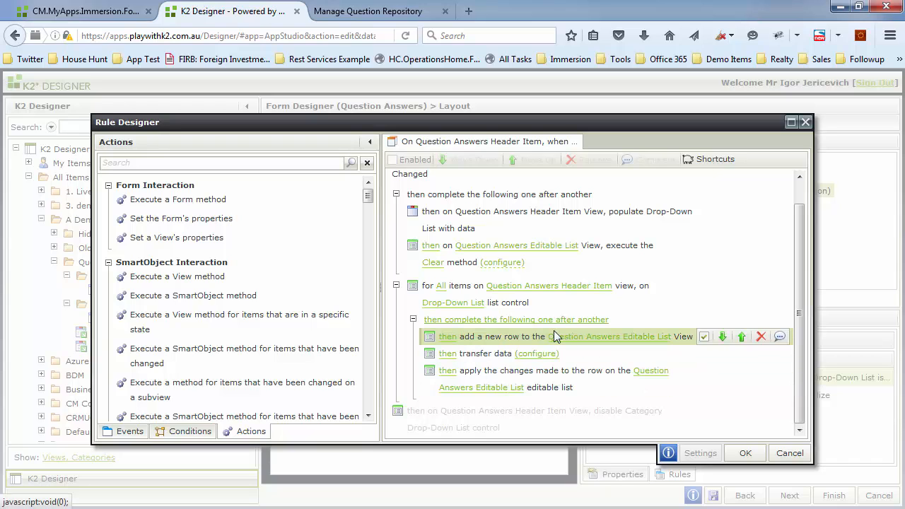
pyautogui.click(494, 353)
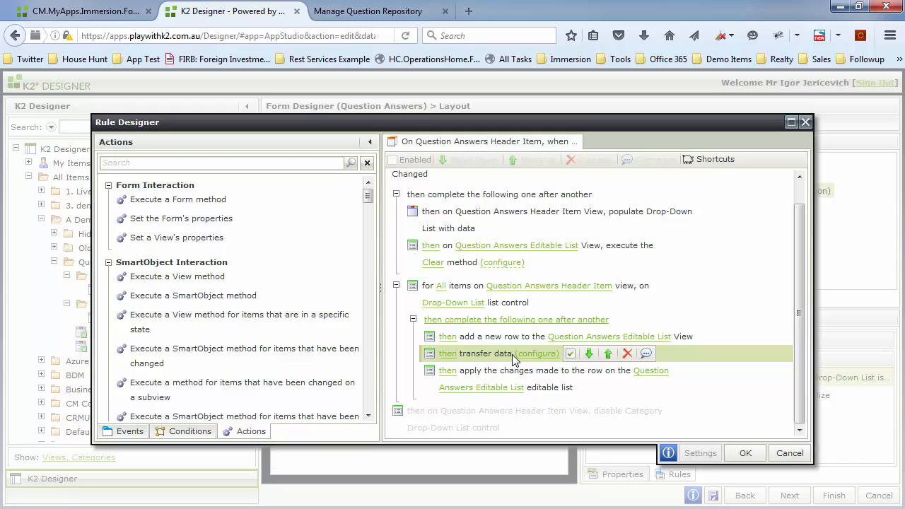
pyautogui.moveTo(537, 354)
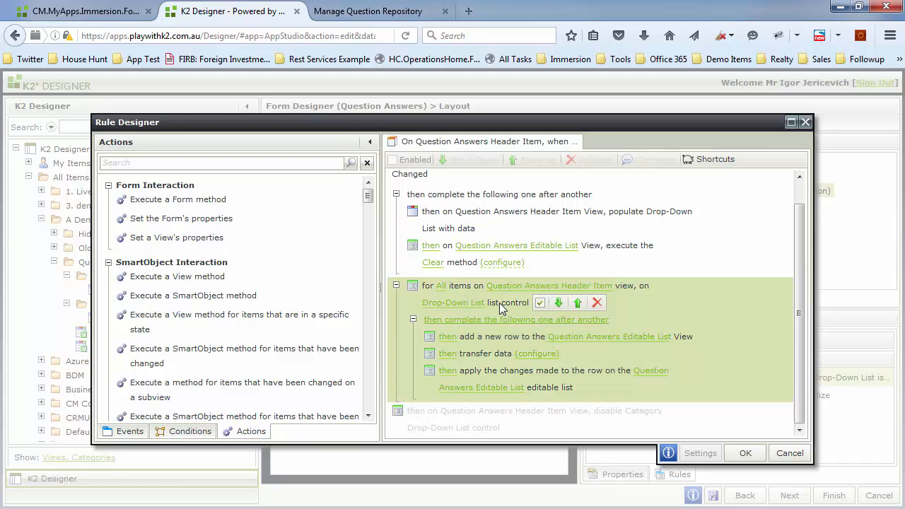
pyautogui.click(480, 353)
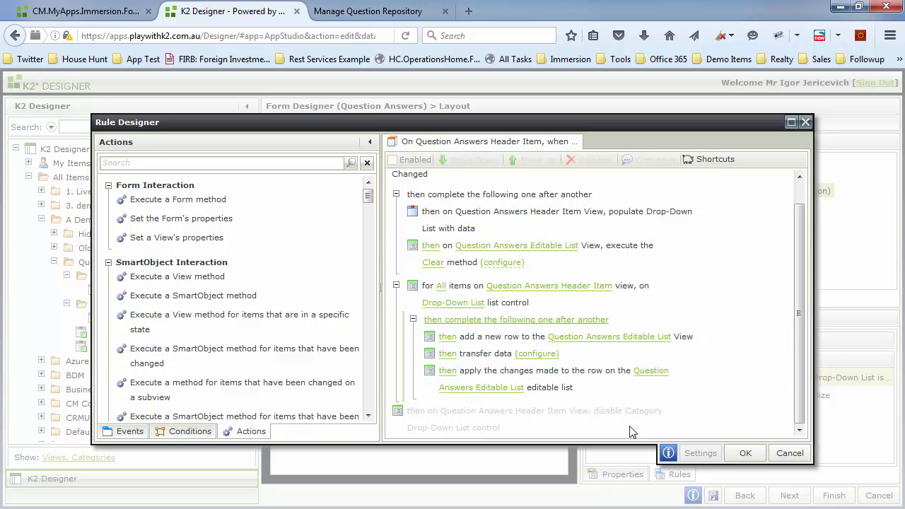
pyautogui.click(744, 453)
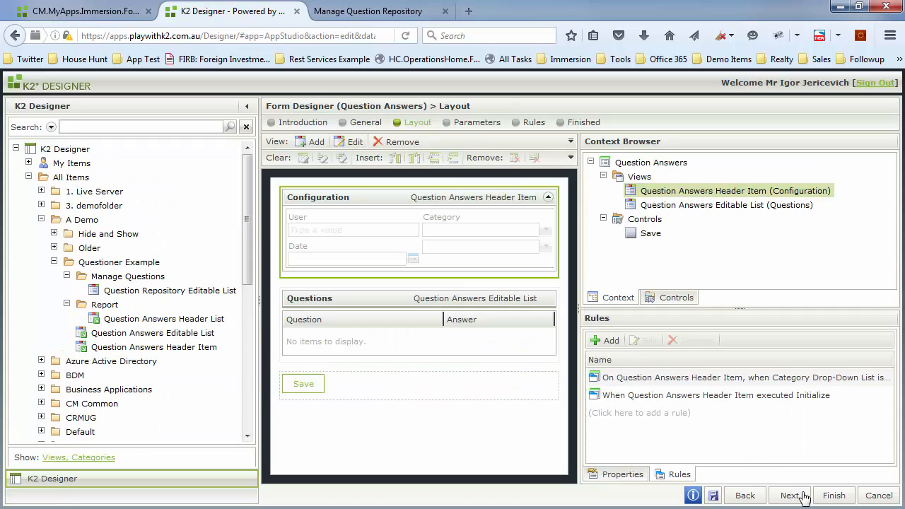
# Check the running Question Answers form, then select the Question Answers Editable List view in the designer tree
pyautogui.click(834, 495)
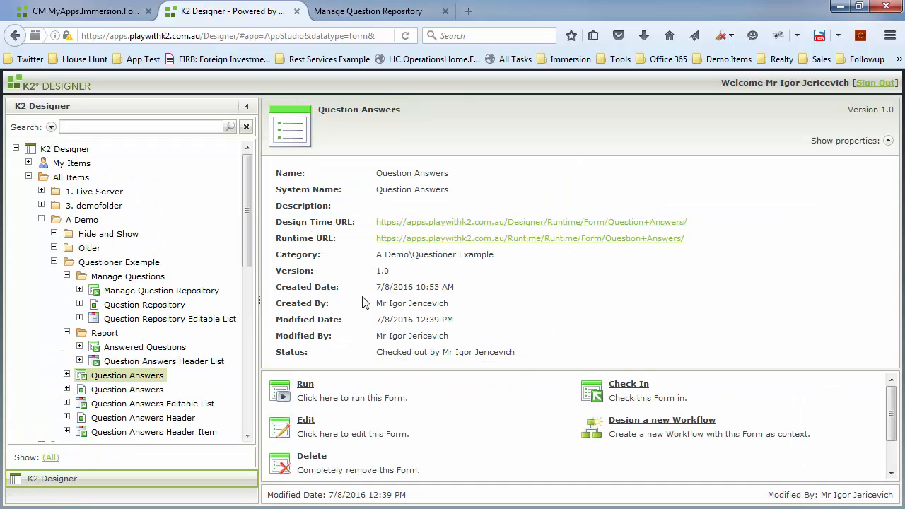
pyautogui.click(305, 384)
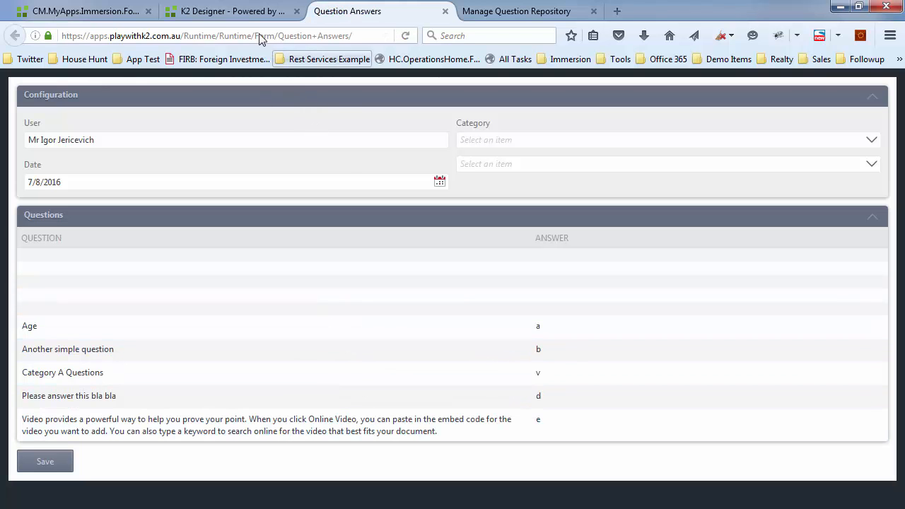
pyautogui.click(233, 11)
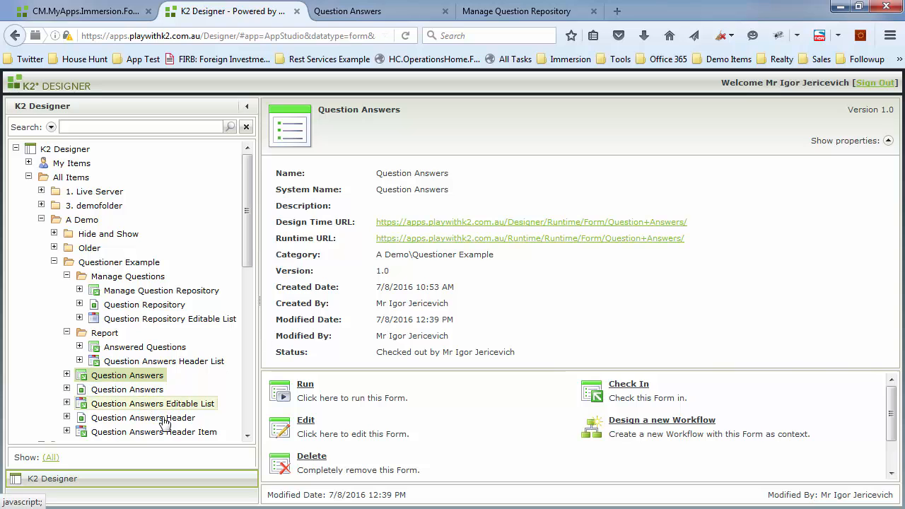
pyautogui.click(153, 403)
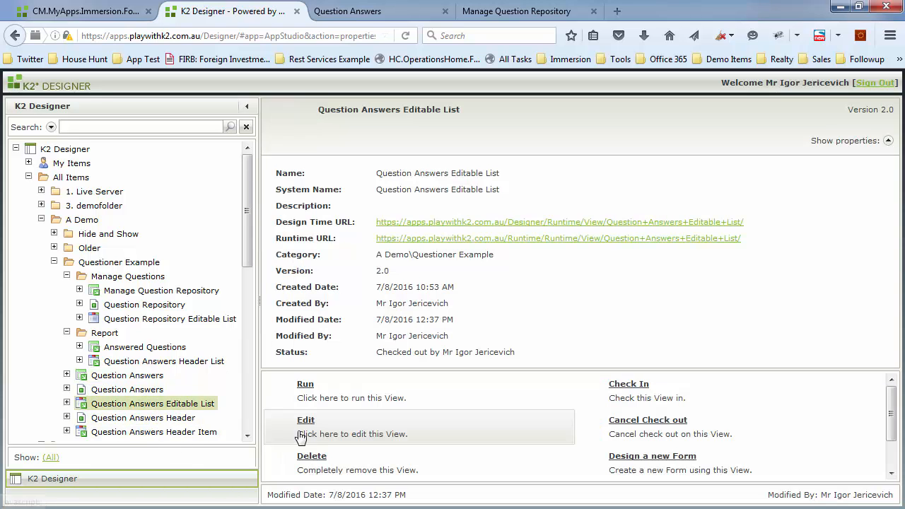
# Disable the Get List action in the view's Initialize rule, confirm, and switch to the runtime tab
pyautogui.click(306, 419)
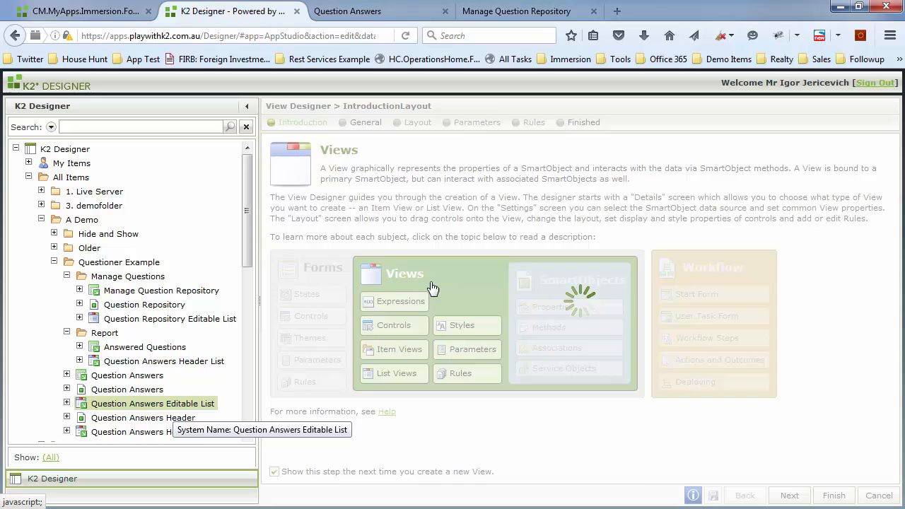
pyautogui.click(533, 121)
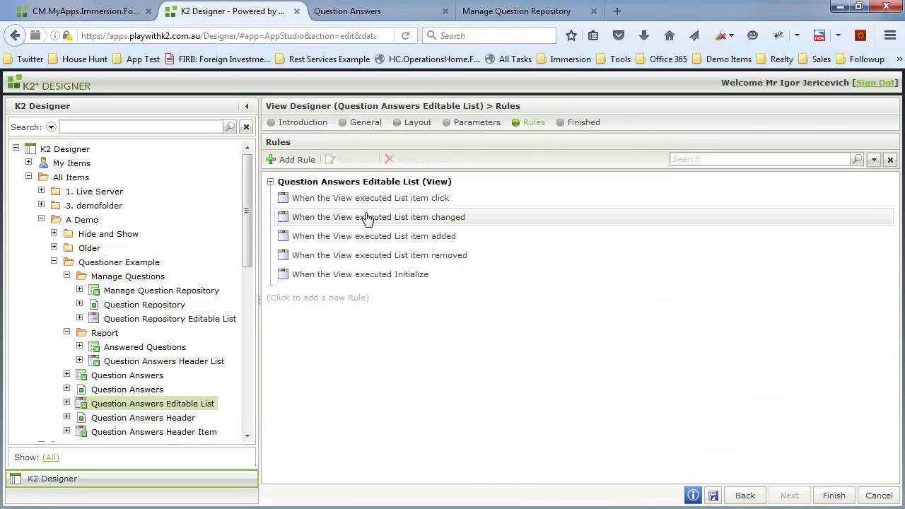
pyautogui.click(379, 217)
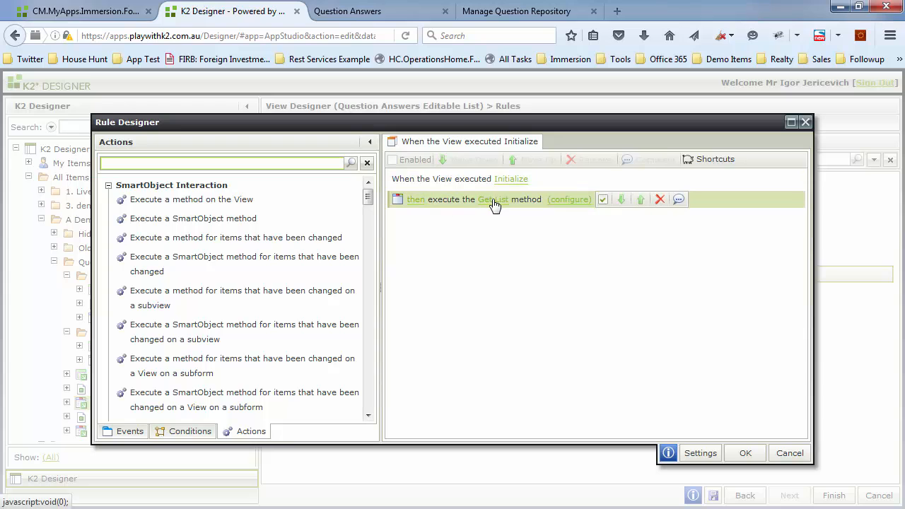
pyautogui.moveTo(528, 203)
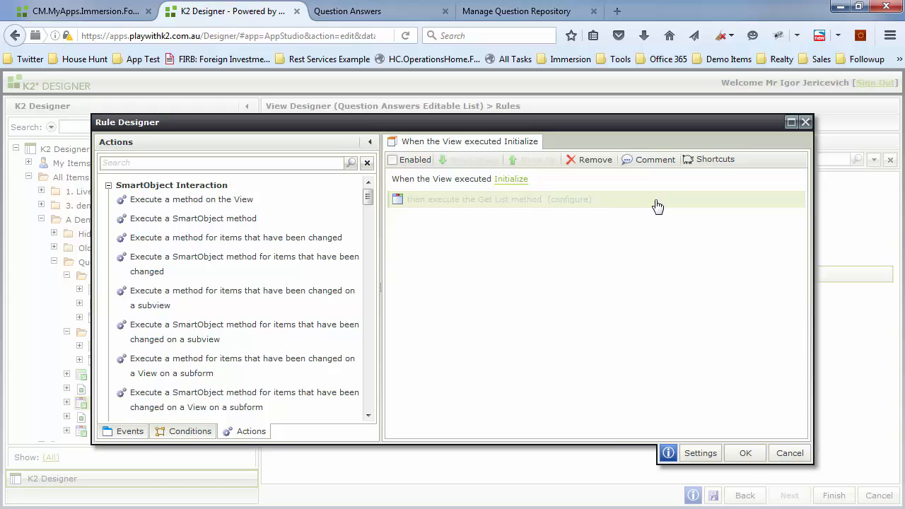
pyautogui.click(743, 453)
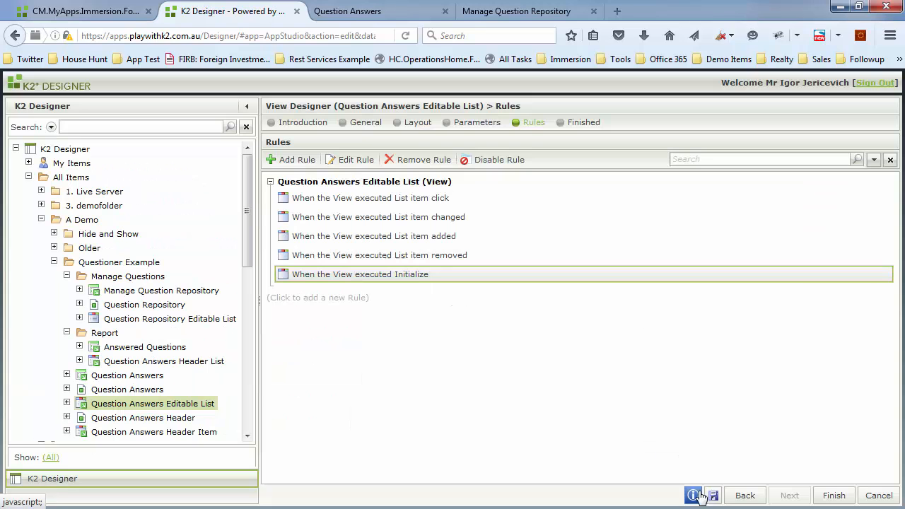
pyautogui.click(348, 12)
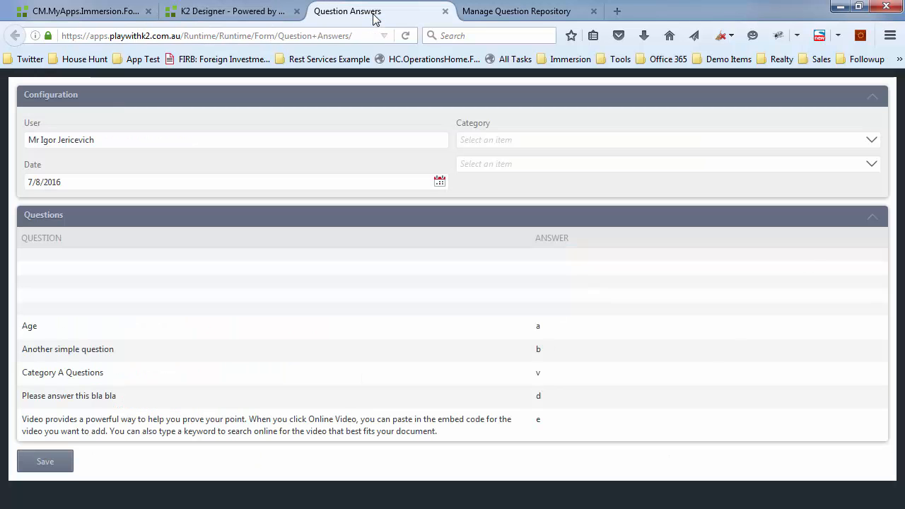
# Refresh the form, load Category A questions, enter '34' and 'gfsdgfds' as answers, then reselect Category A to clear them
pyautogui.click(404, 35)
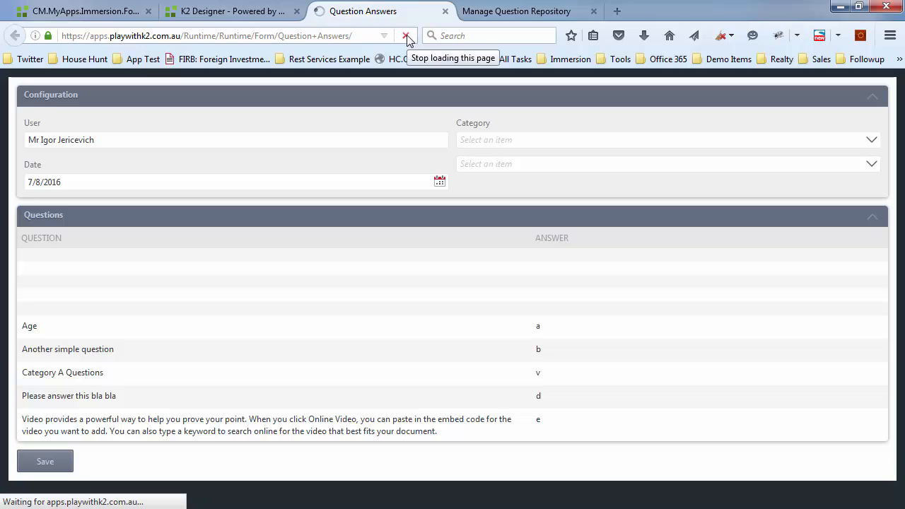
pyautogui.click(404, 35)
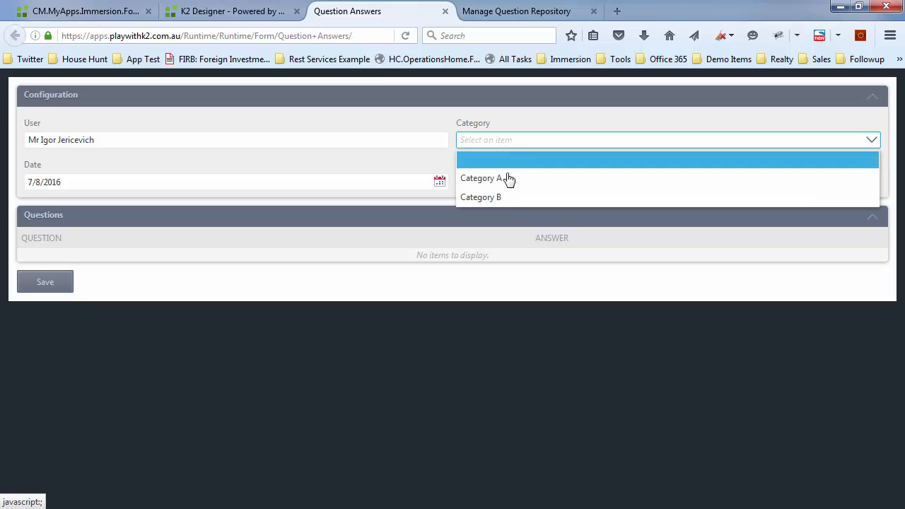
pyautogui.click(481, 178)
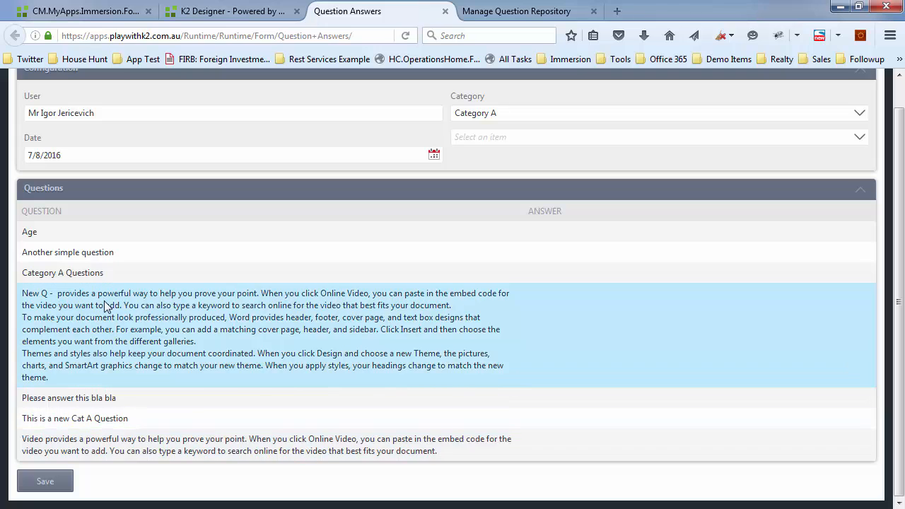
pyautogui.click(68, 252)
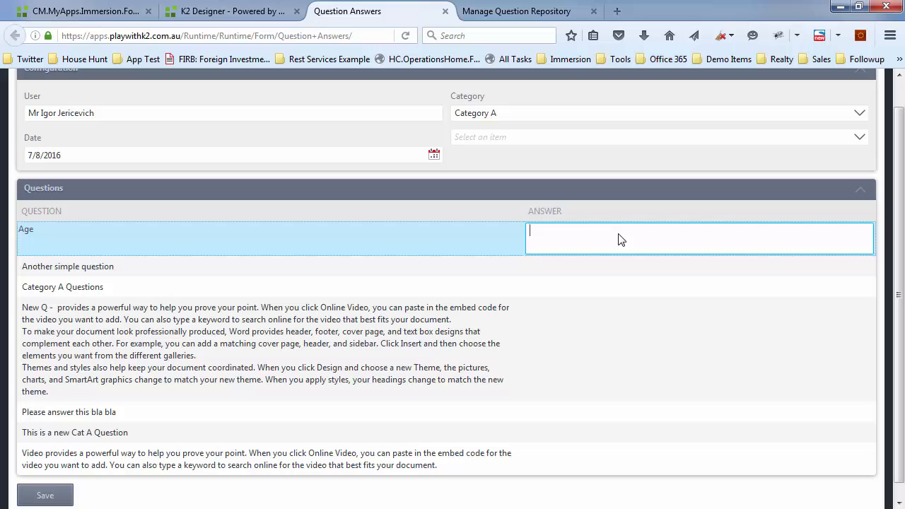
pyautogui.write('34')
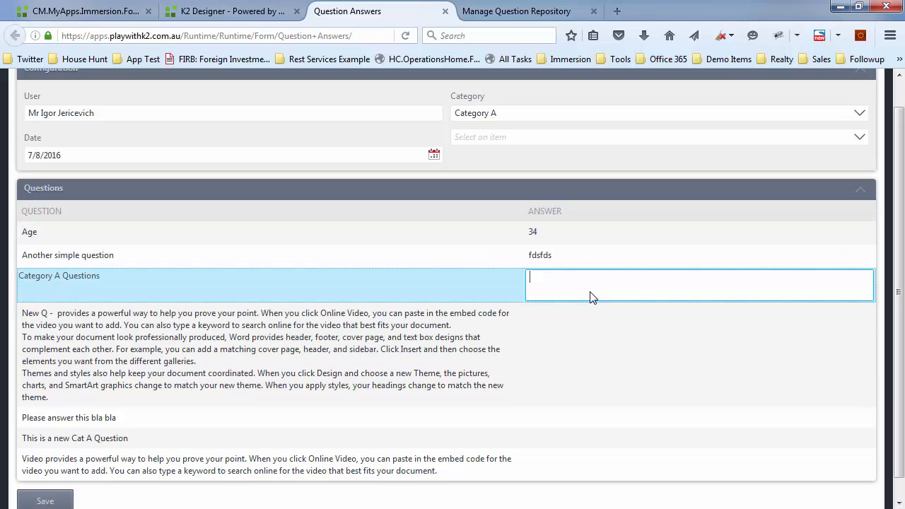
pyautogui.write('gfsdgfds')
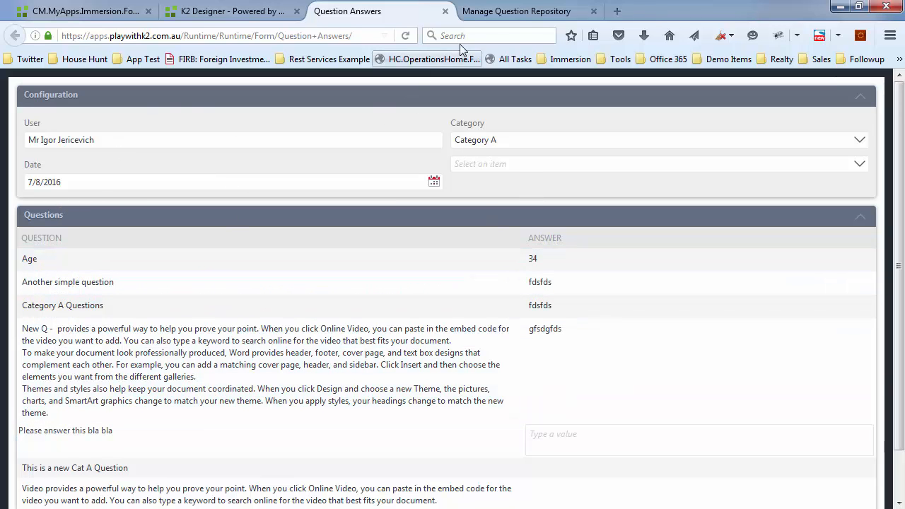
pyautogui.moveTo(516, 11)
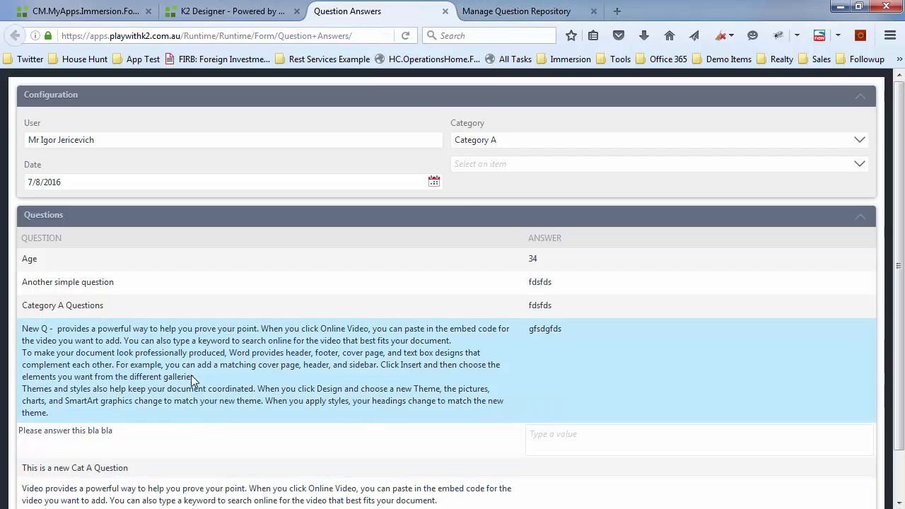
pyautogui.moveTo(672, 277)
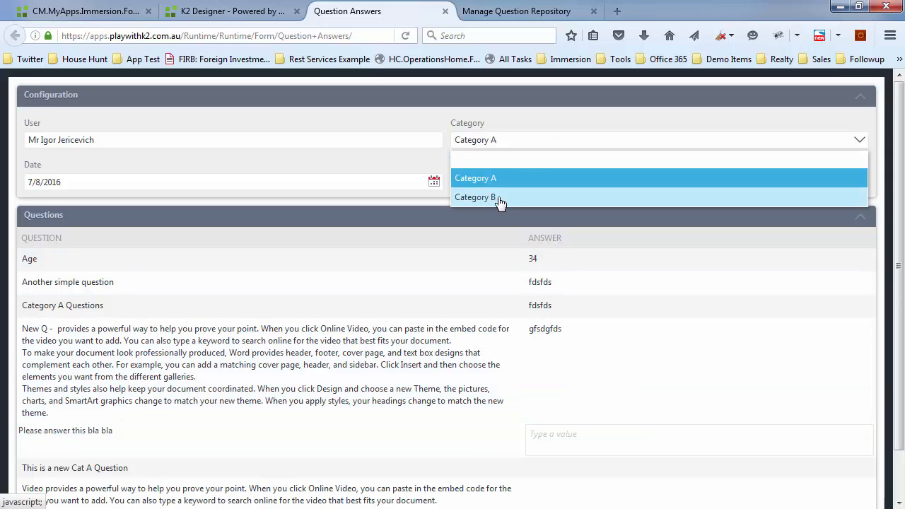
pyautogui.click(475, 197)
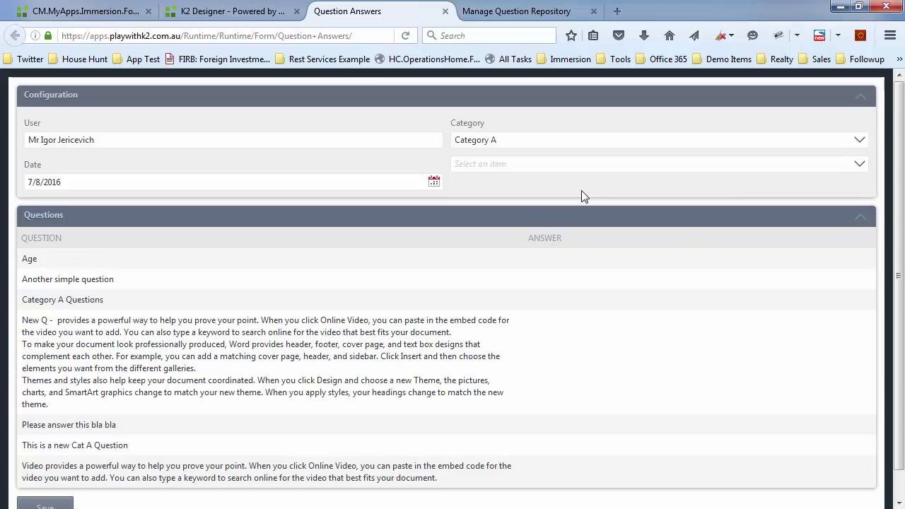
# Answer the Category A questions (12 for Age, 'bla bla bla' for New Q) and save
pyautogui.click(62, 299)
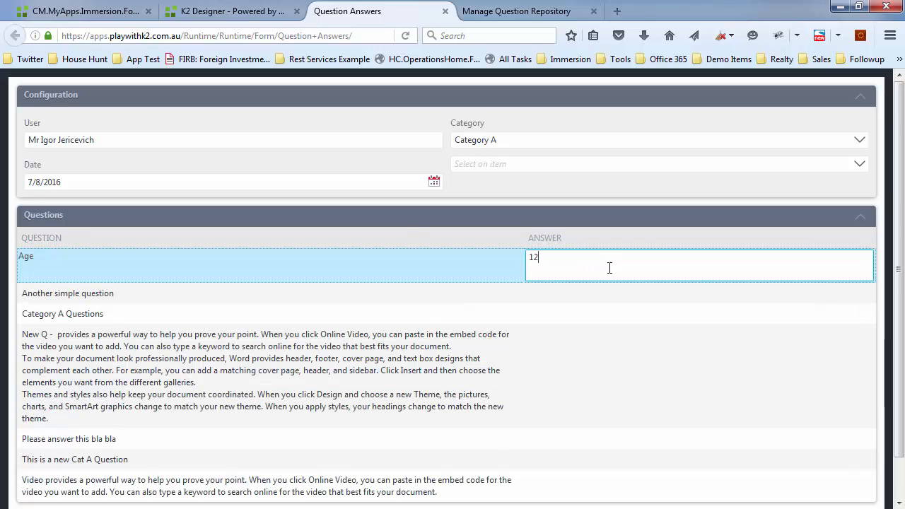
pyautogui.click(698, 288)
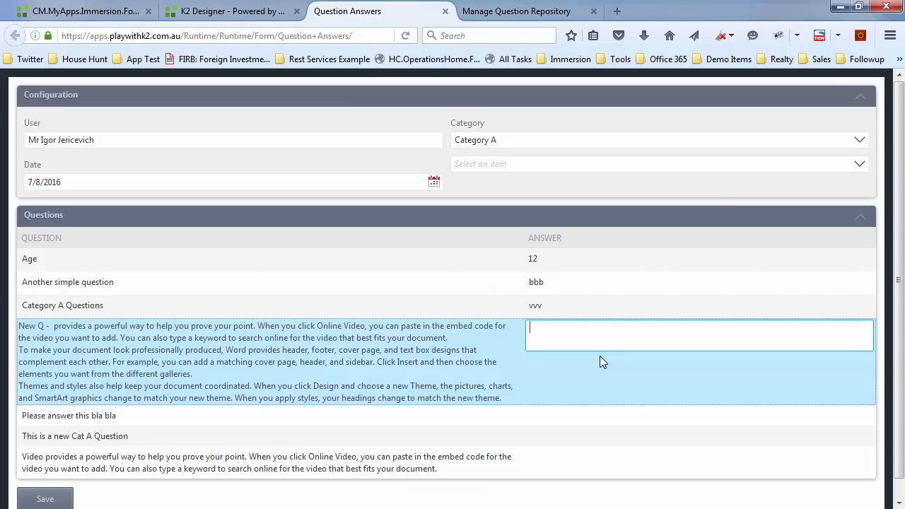
pyautogui.write('bla bla bla')
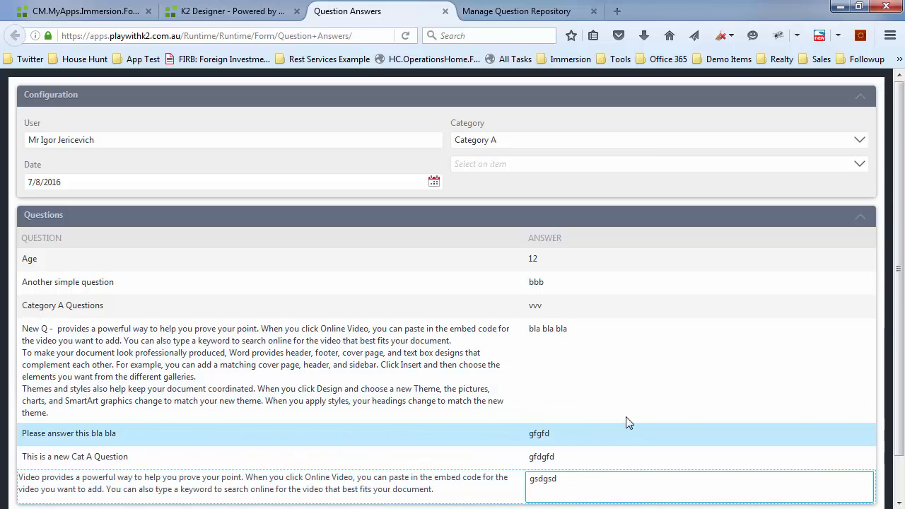
pyautogui.click(695, 328)
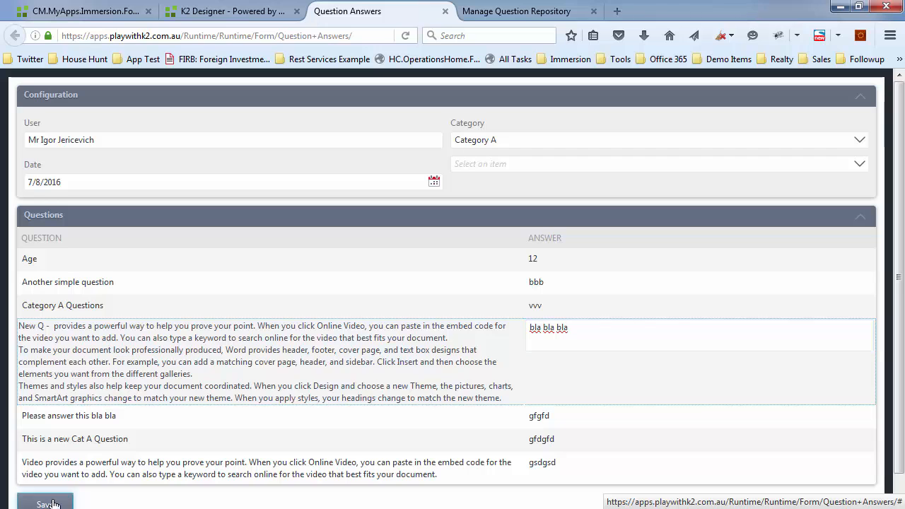
pyautogui.click(45, 504)
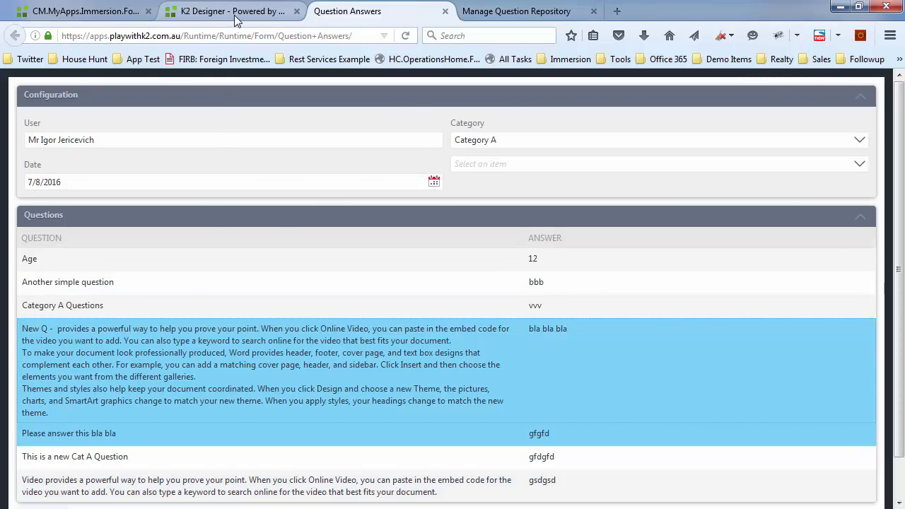
# Return to K2 Designer, stop editing the view discarding changes, and run the Answered Questions form
pyautogui.click(226, 11)
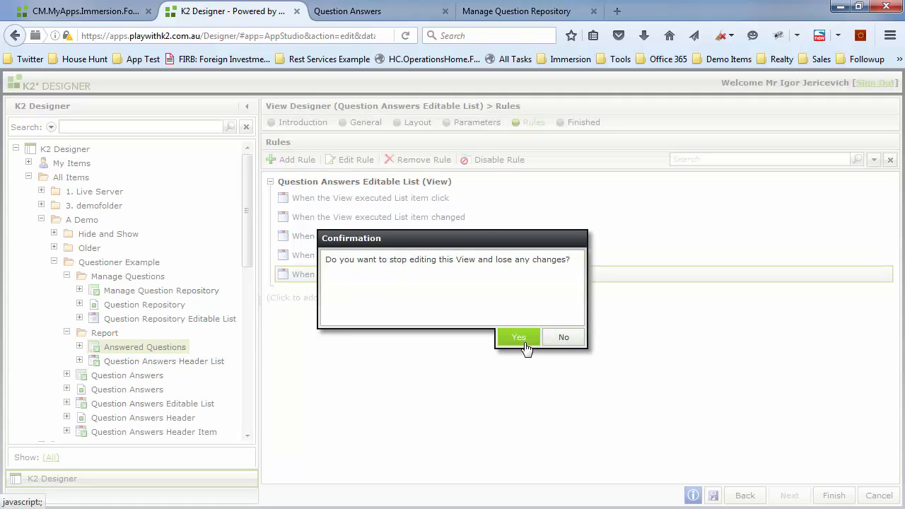
pyautogui.click(517, 337)
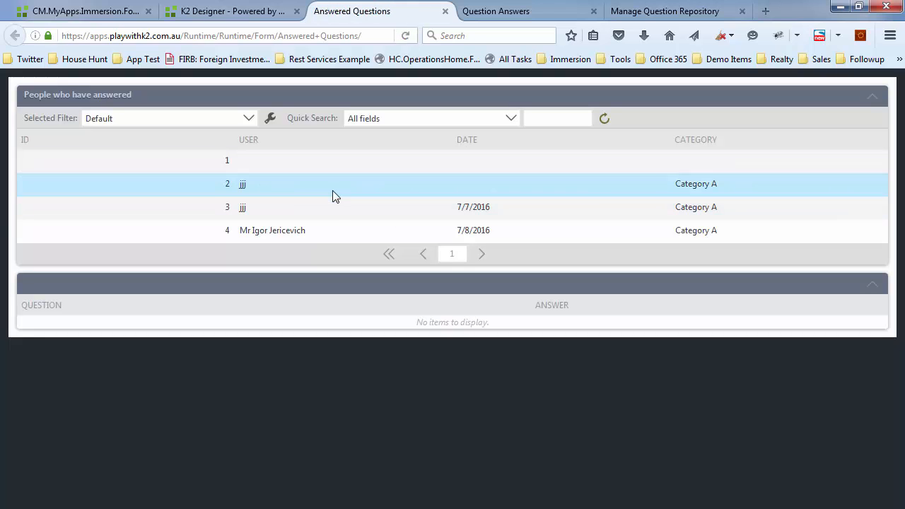
pyautogui.click(485, 229)
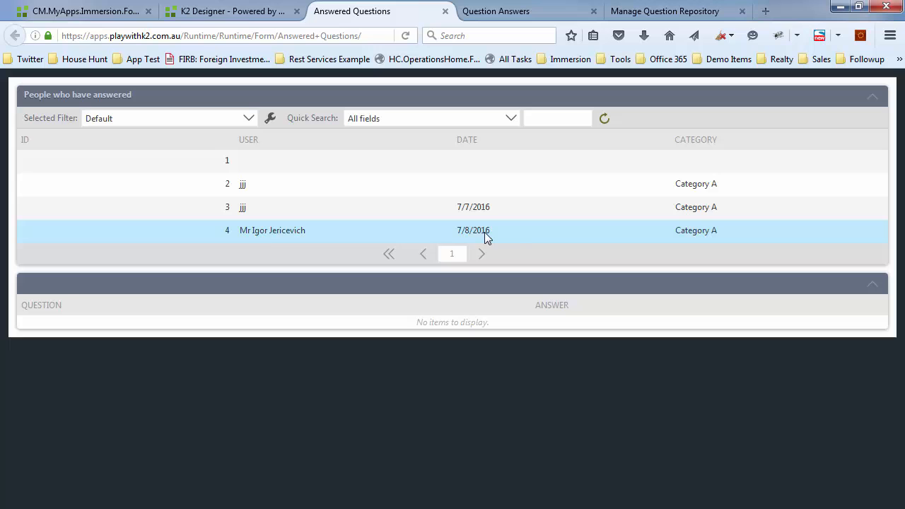
# Show the submitted answers for entry 2, then for the latest entry 4 (Age 12)
pyautogui.click(272, 229)
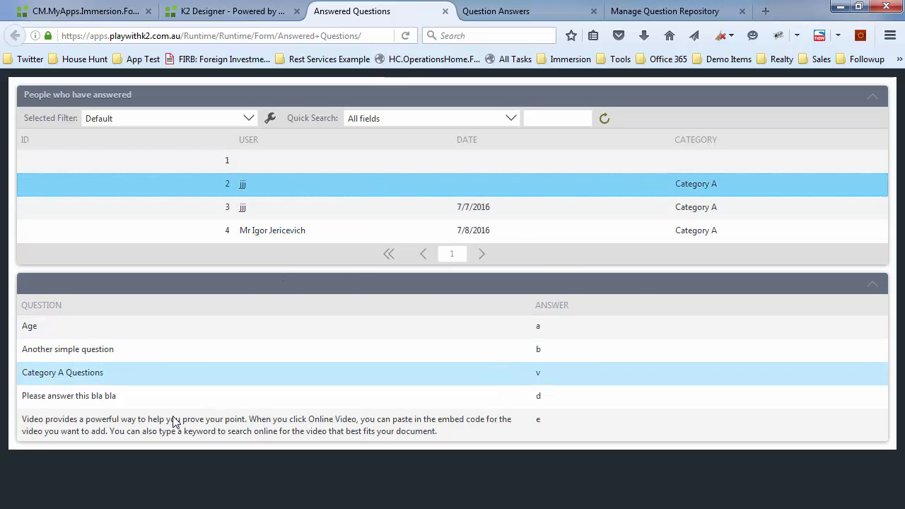
pyautogui.click(318, 229)
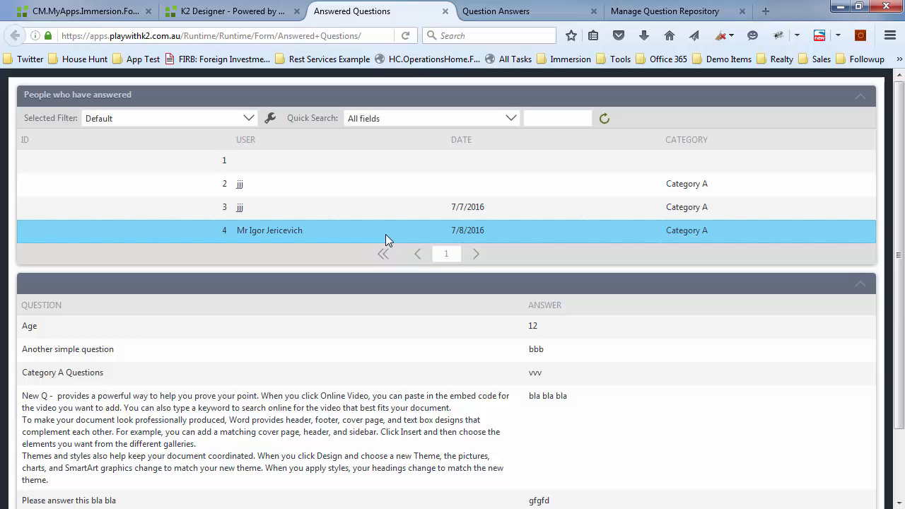